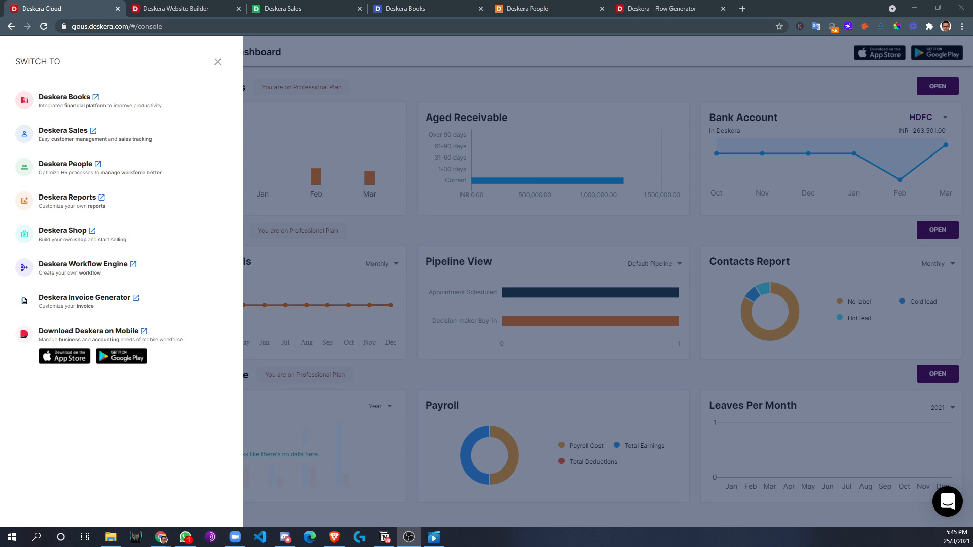
{"action": "mouse_move", "coordinate": [458, 307]}
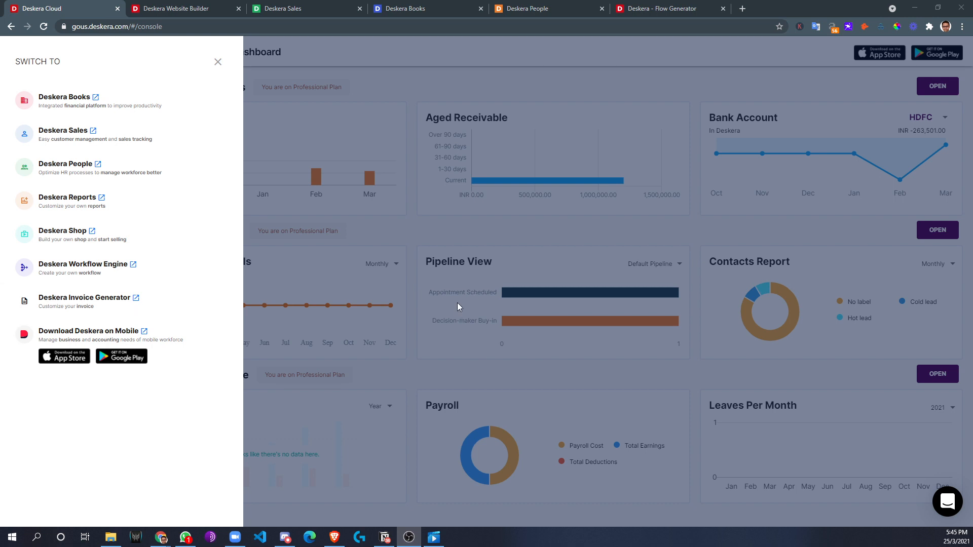
{"action": "mouse_move", "coordinate": [408, 232]}
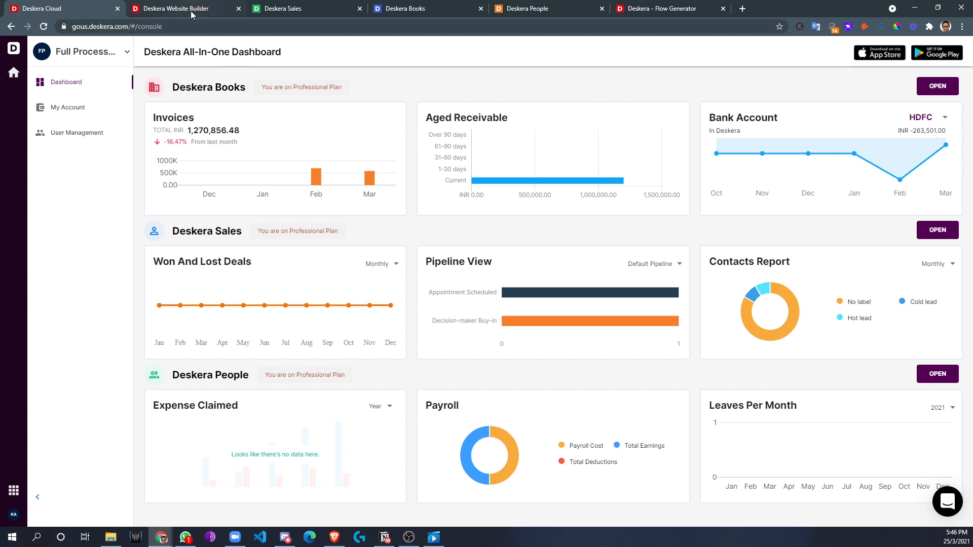
{"action": "mouse_move", "coordinate": [177, 8]}
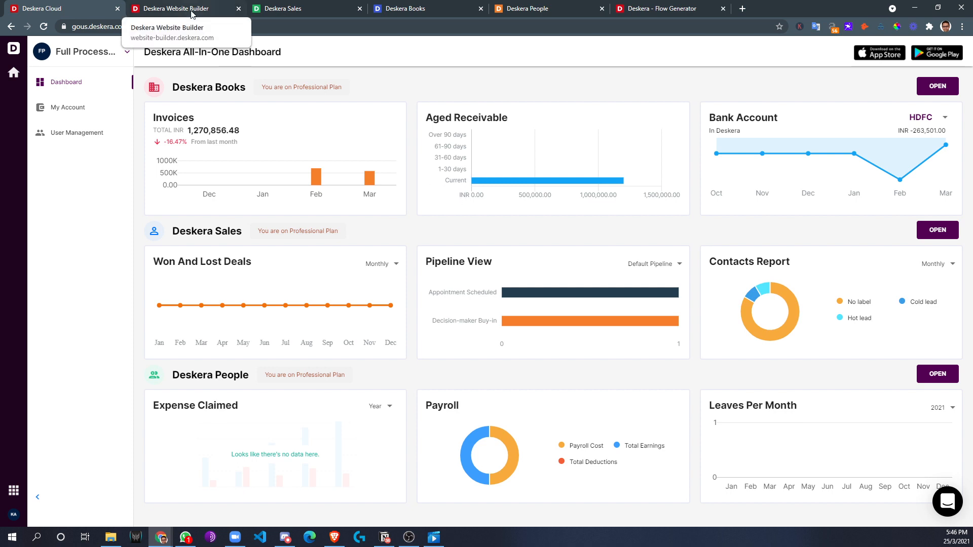
- Switch to Website Builder and show the section types addable to the home page
{"action": "left_click", "coordinate": [180, 9]}
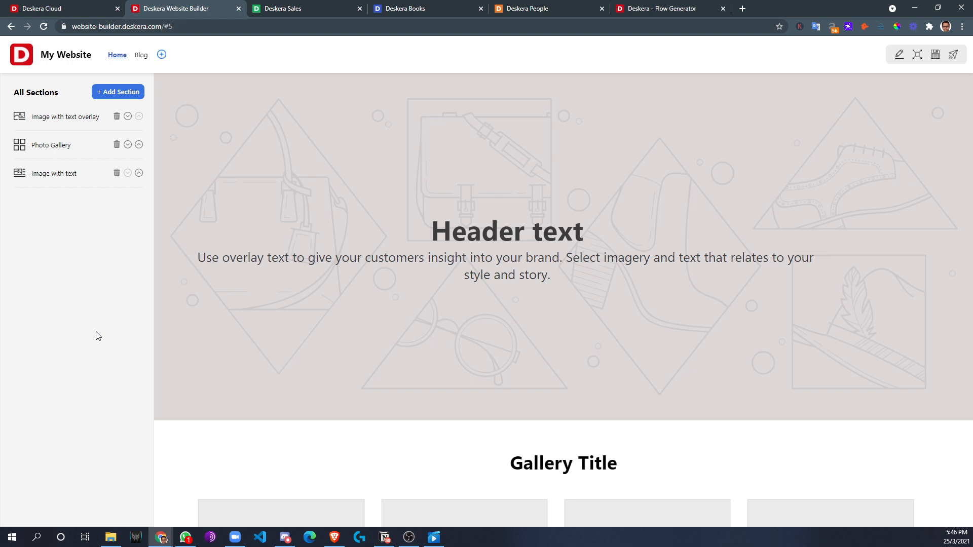
{"action": "left_click", "coordinate": [117, 91]}
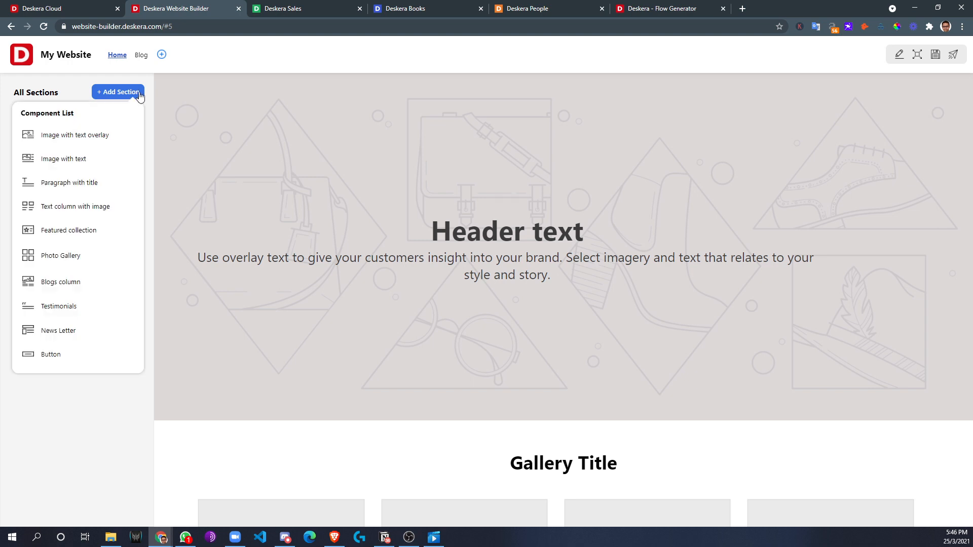
{"action": "mouse_move", "coordinate": [67, 274]}
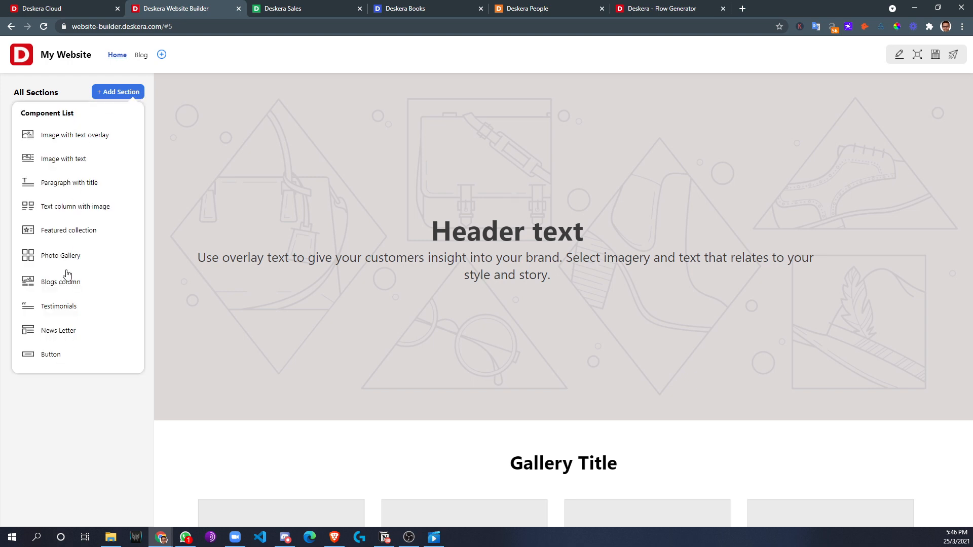
{"action": "mouse_move", "coordinate": [114, 267]}
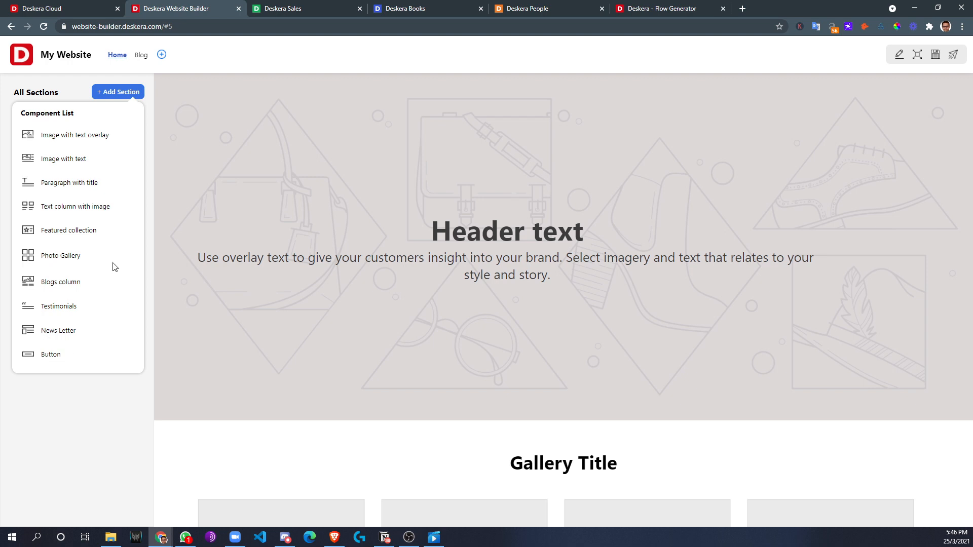
{"action": "mouse_move", "coordinate": [47, 237]}
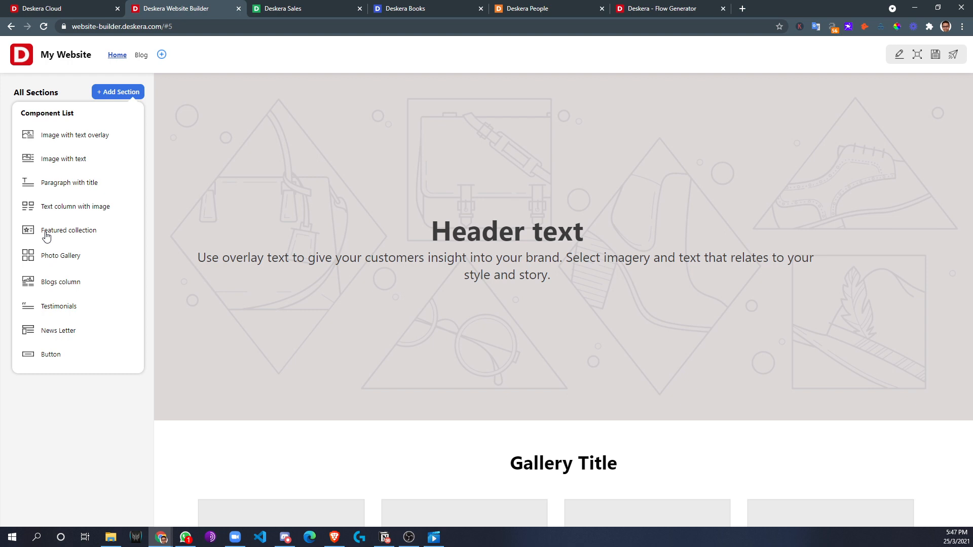
{"action": "mouse_move", "coordinate": [103, 205]}
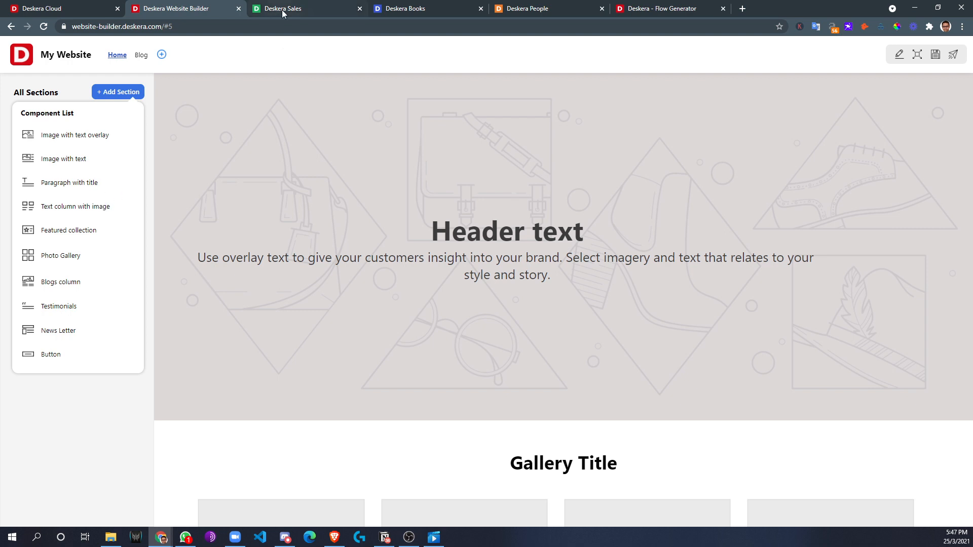
{"action": "mouse_move", "coordinate": [282, 9]}
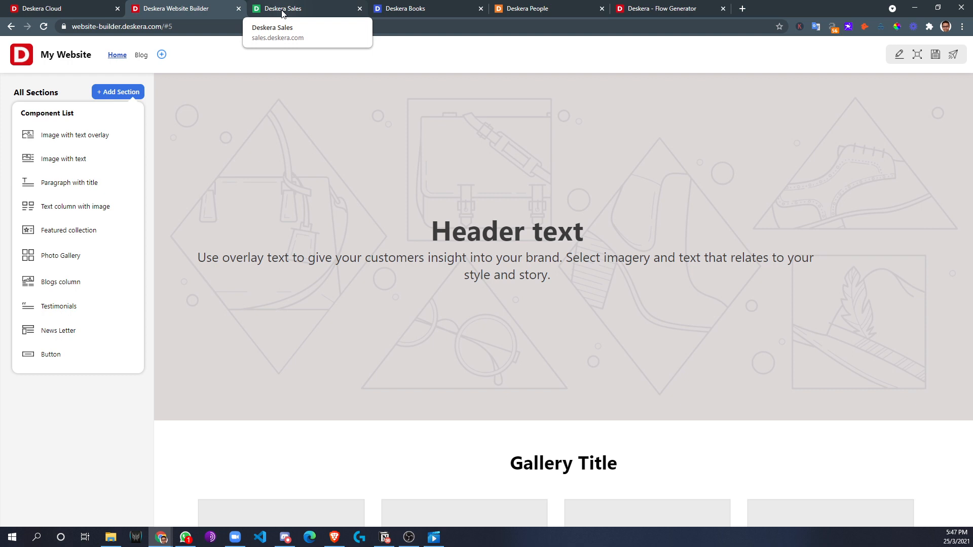
{"action": "mouse_move", "coordinate": [83, 193]}
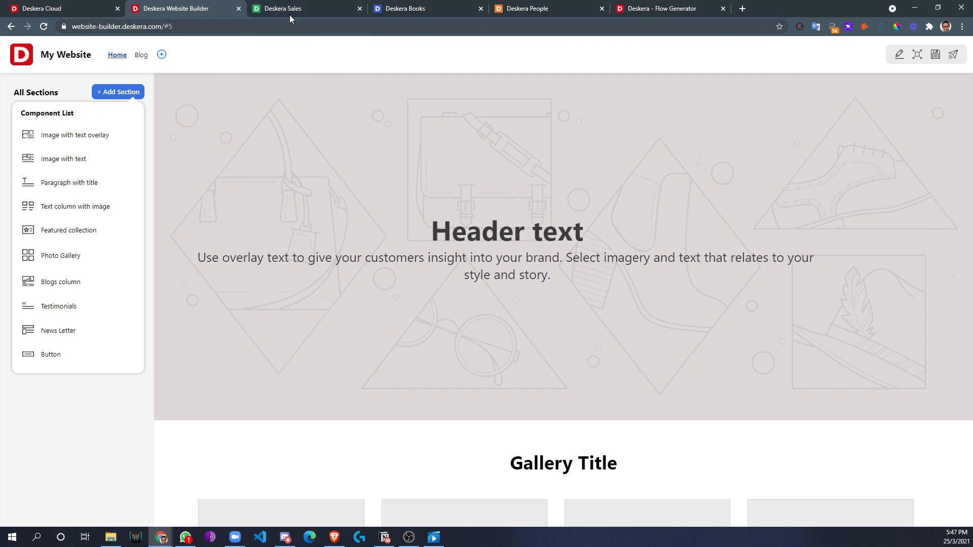
- In Deskera Sales, review the dashboard, Default Pipeline deals and contacts, then list campaigns
{"action": "left_click", "coordinate": [290, 8]}
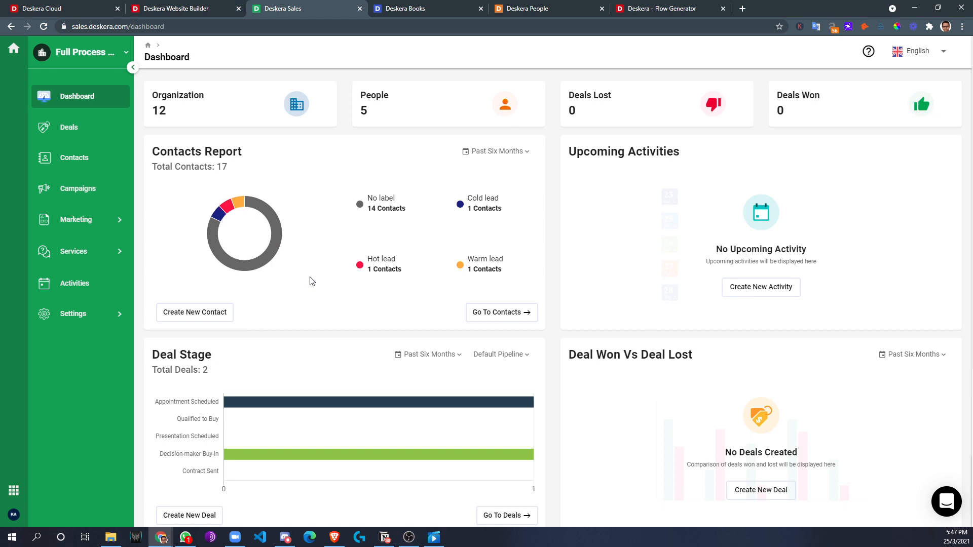
{"action": "mouse_move", "coordinate": [171, 183]}
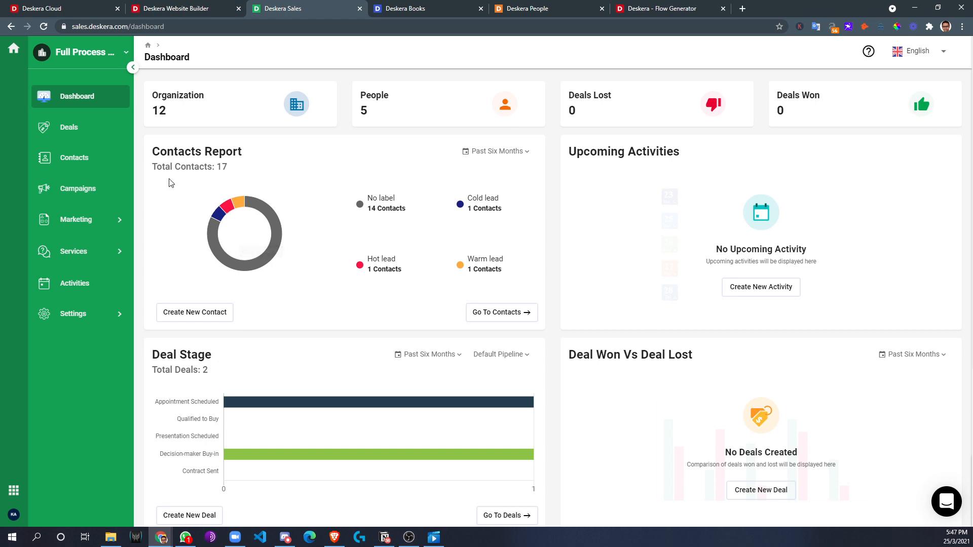
{"action": "scroll", "scroll_direction": "down", "scroll_amount": 3}
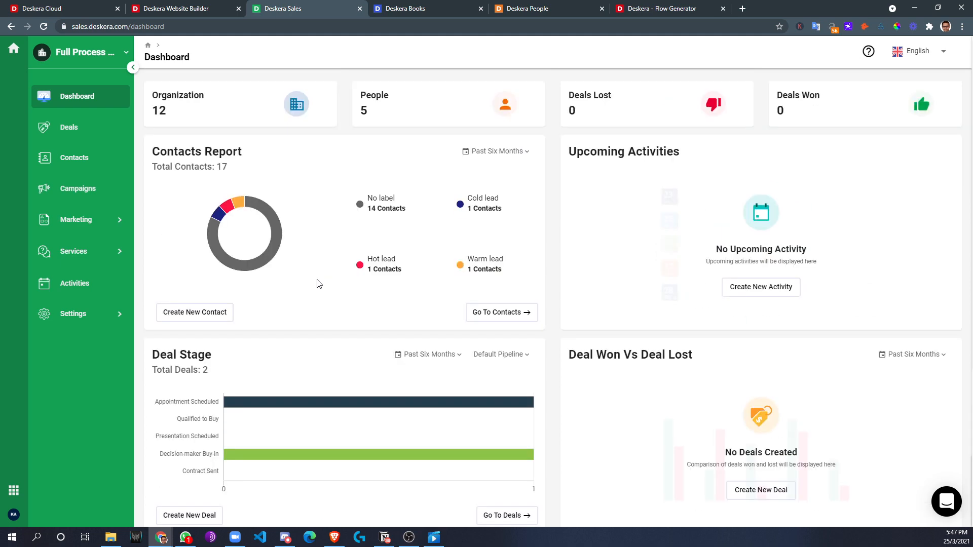
{"action": "left_click", "coordinate": [69, 127]}
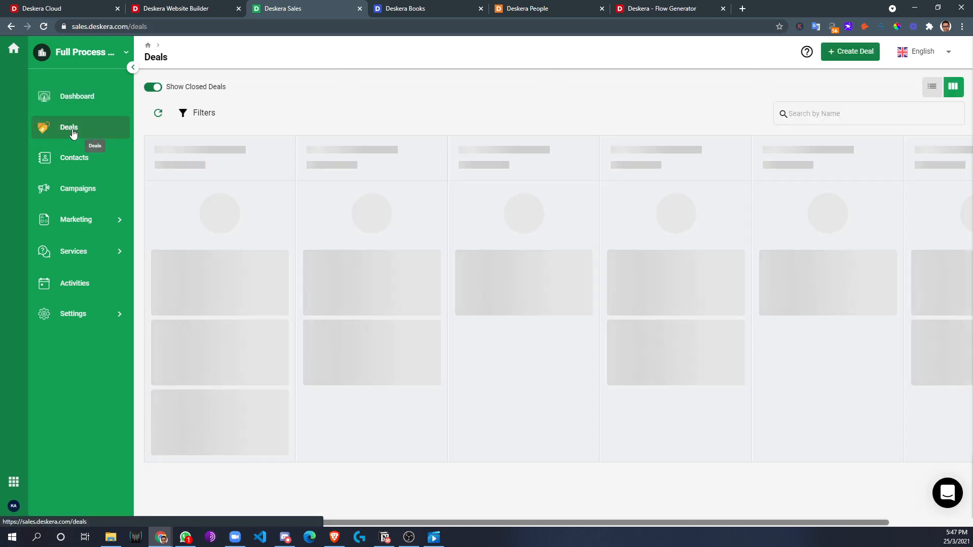
{"action": "left_click", "coordinate": [69, 127]}
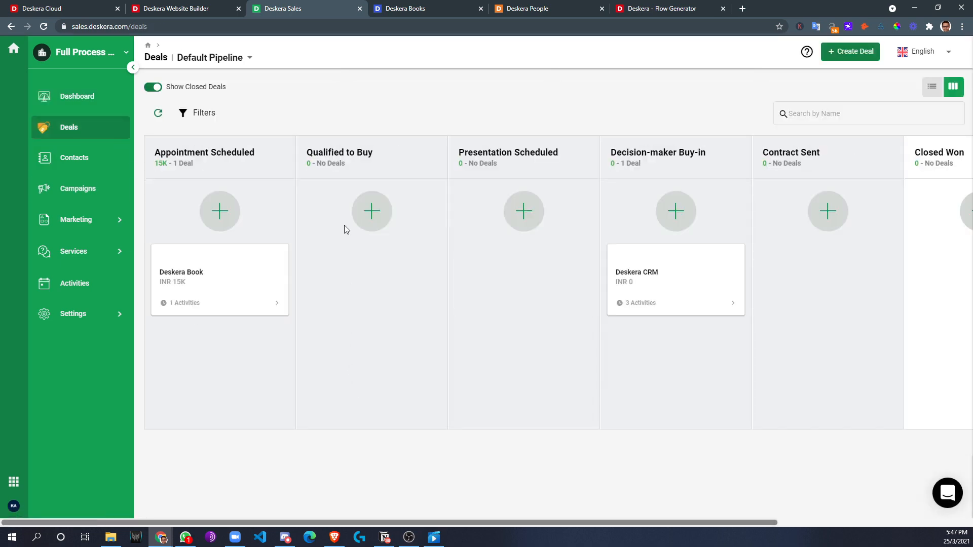
{"action": "mouse_move", "coordinate": [216, 68]}
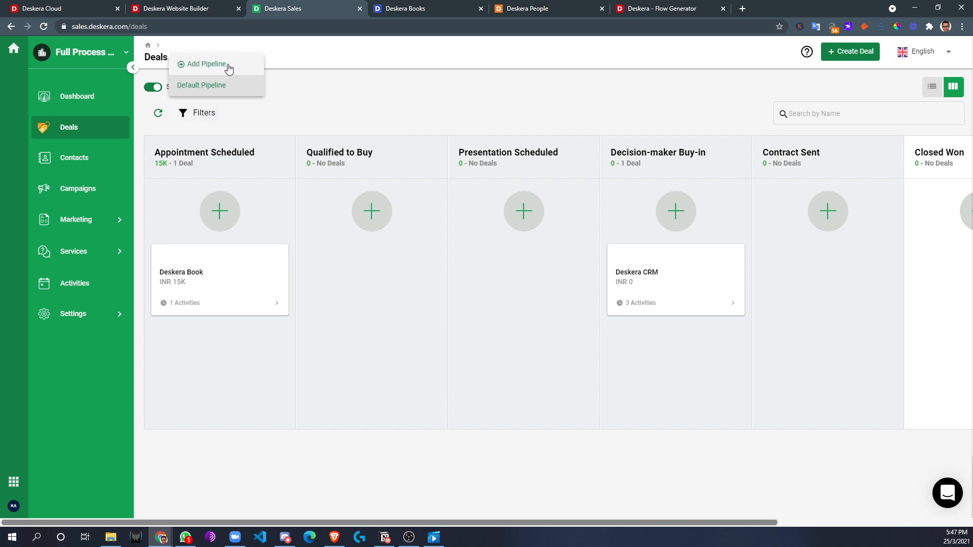
{"action": "left_click", "coordinate": [202, 85]}
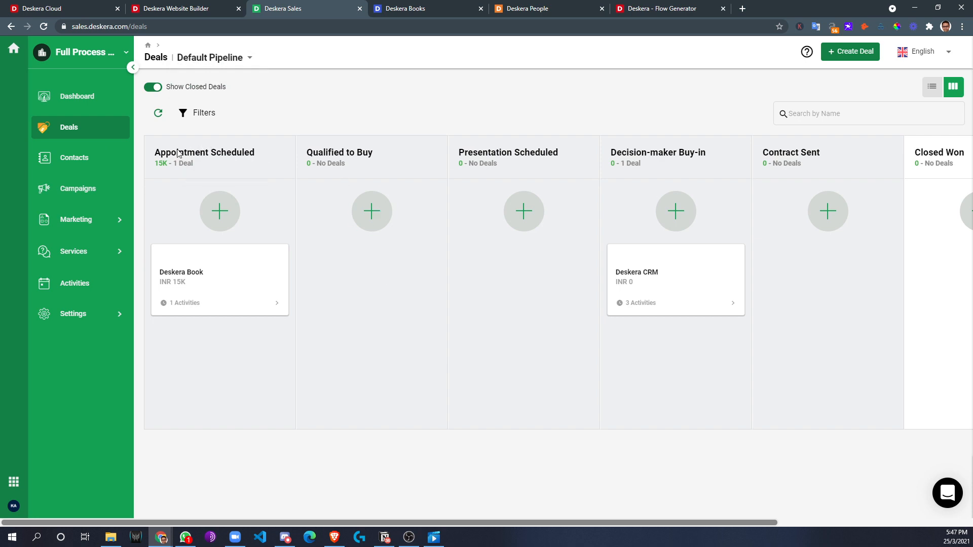
{"action": "mouse_move", "coordinate": [409, 386]}
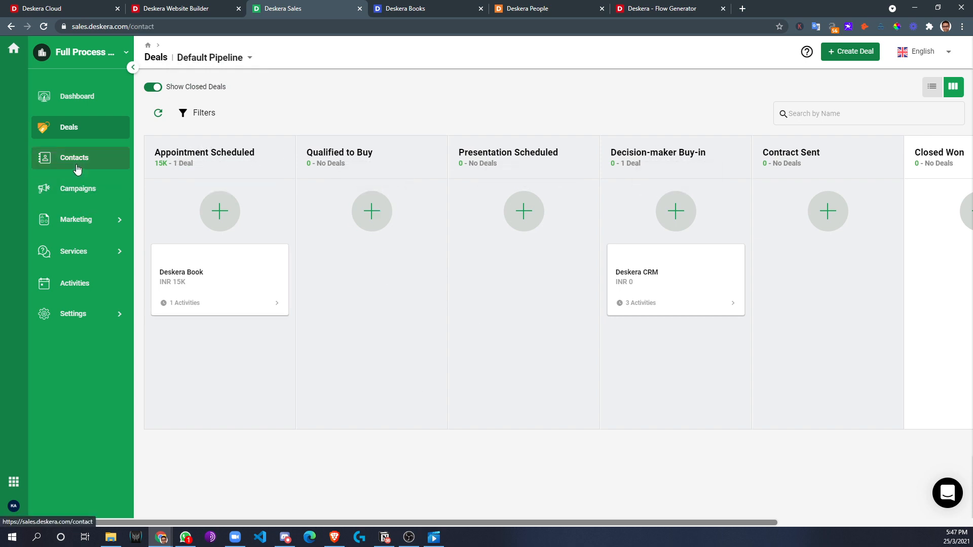
{"action": "left_click", "coordinate": [74, 157]}
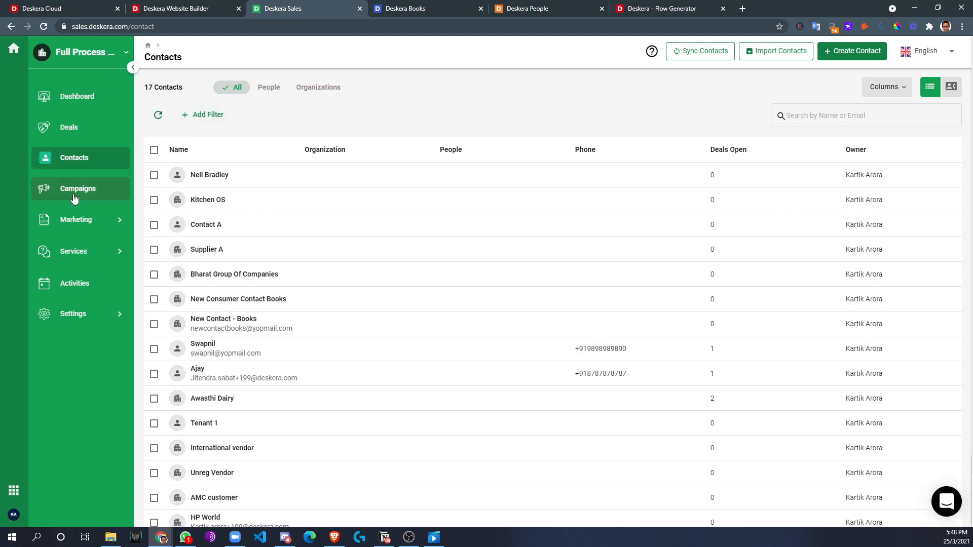
{"action": "left_click", "coordinate": [78, 188]}
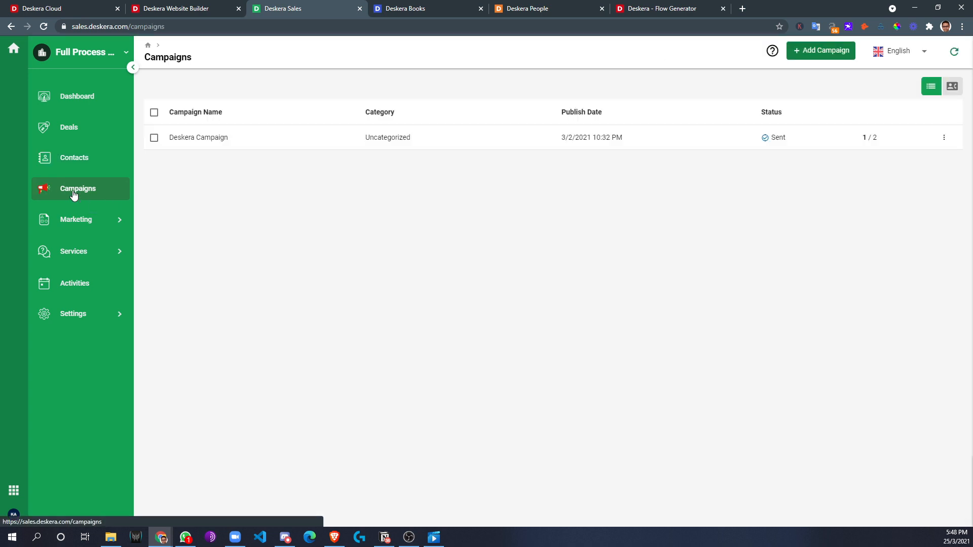
{"action": "mouse_move", "coordinate": [102, 223]}
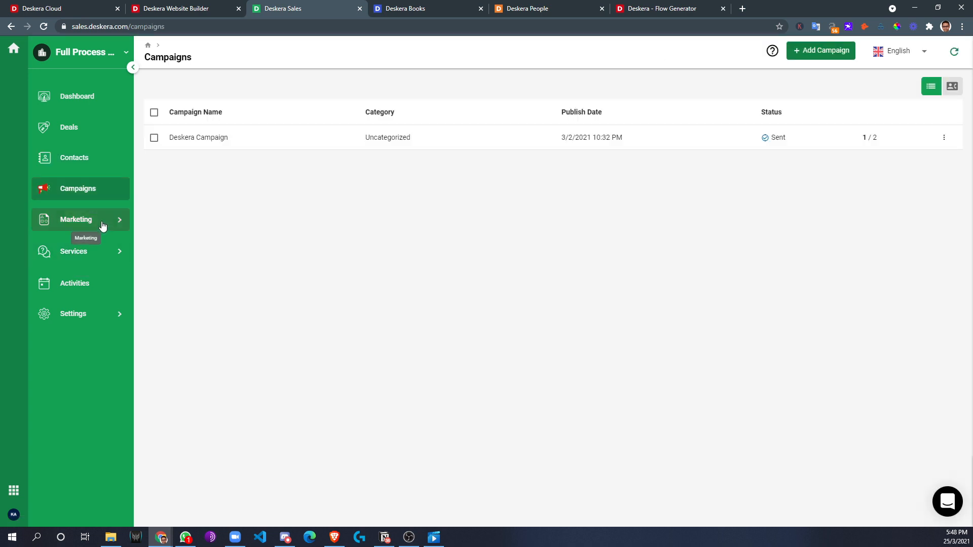
- Browse Marketing email templates, then view the three published forms
{"action": "left_click", "coordinate": [76, 218]}
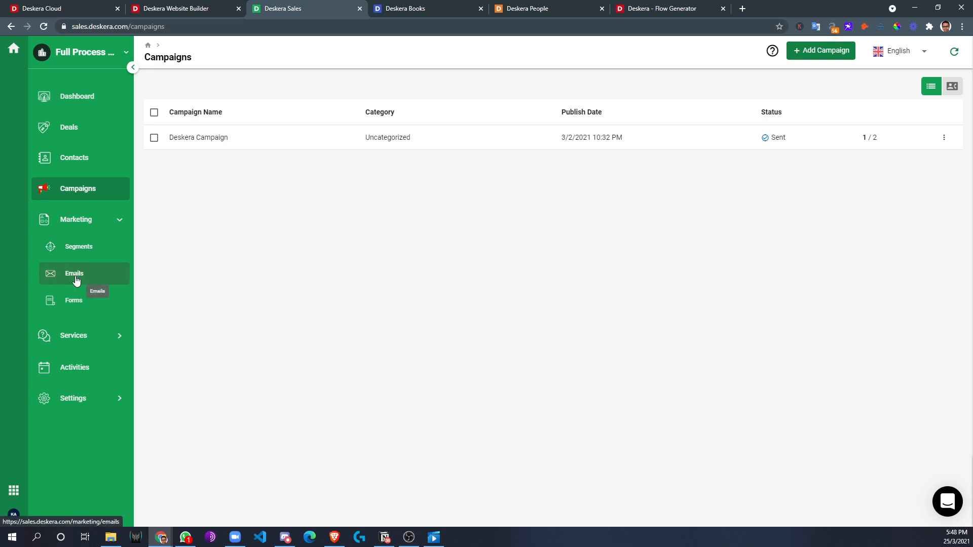
{"action": "left_click", "coordinate": [74, 274]}
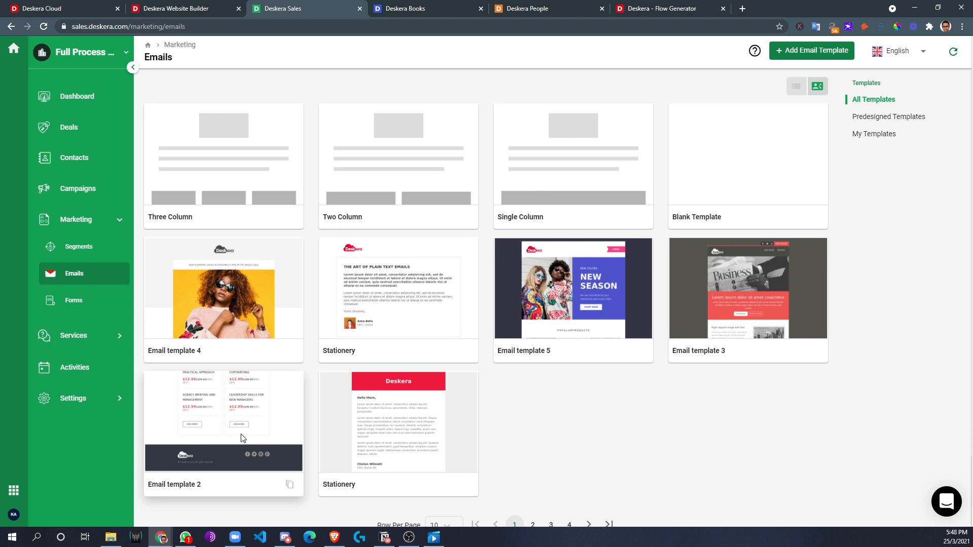
{"action": "left_click", "coordinate": [73, 301]}
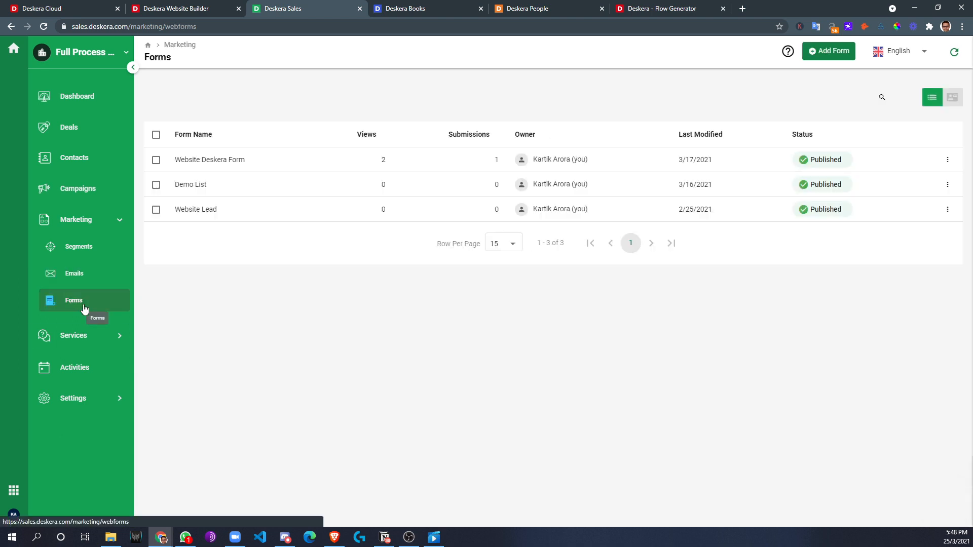
{"action": "mouse_move", "coordinate": [99, 335]}
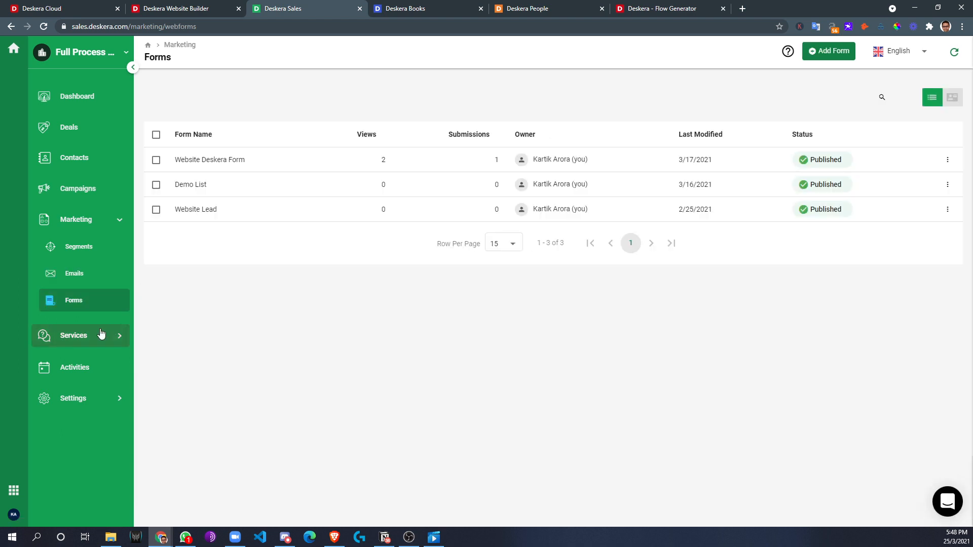
{"action": "mouse_move", "coordinate": [93, 339]}
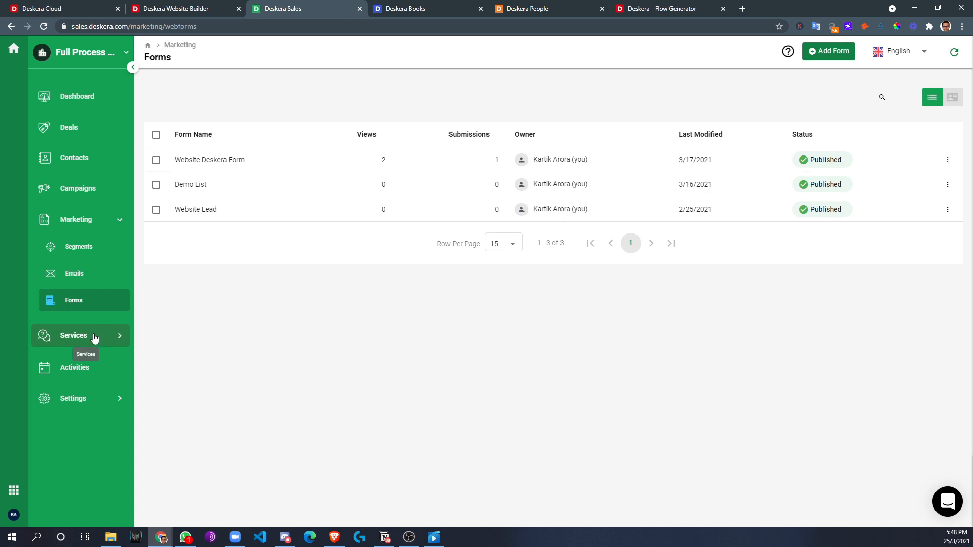
- Look through Services > Guide and Integration Settings, then open Settings > Guide customisation
{"action": "left_click", "coordinate": [73, 335]}
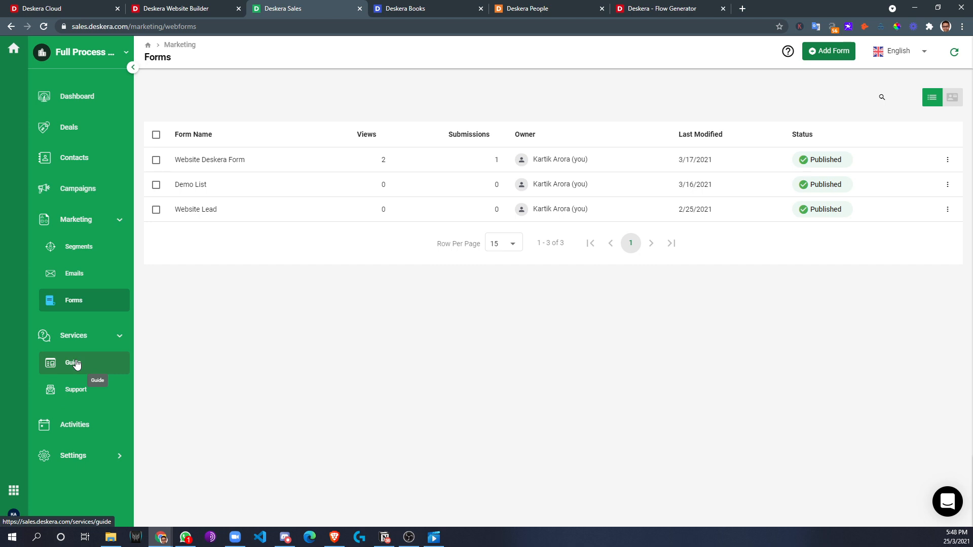
{"action": "left_click", "coordinate": [73, 363]}
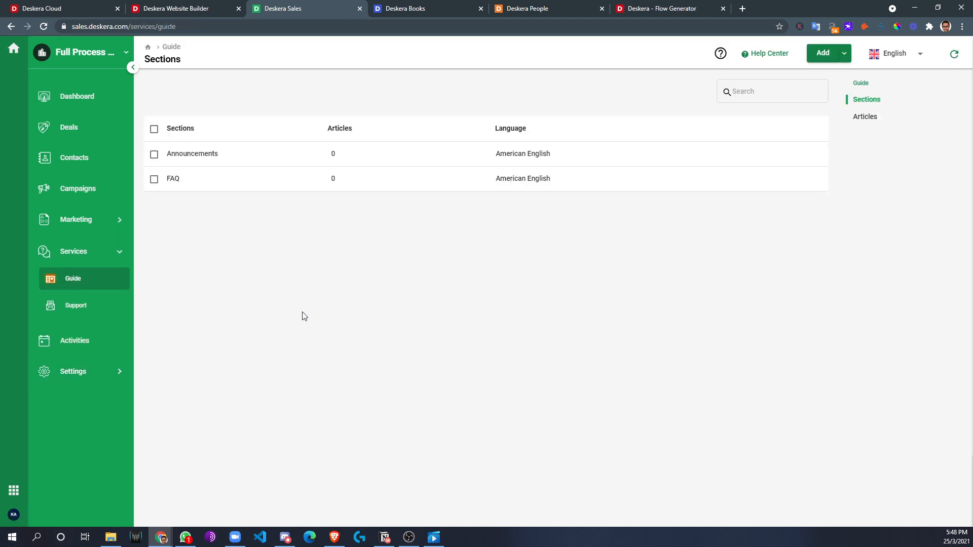
{"action": "left_click", "coordinate": [72, 371]}
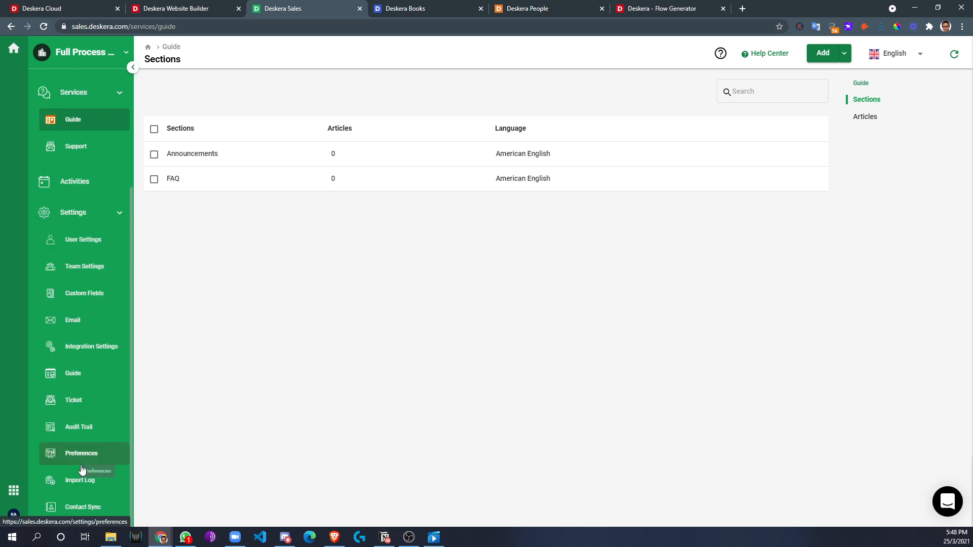
{"action": "left_click", "coordinate": [91, 346]}
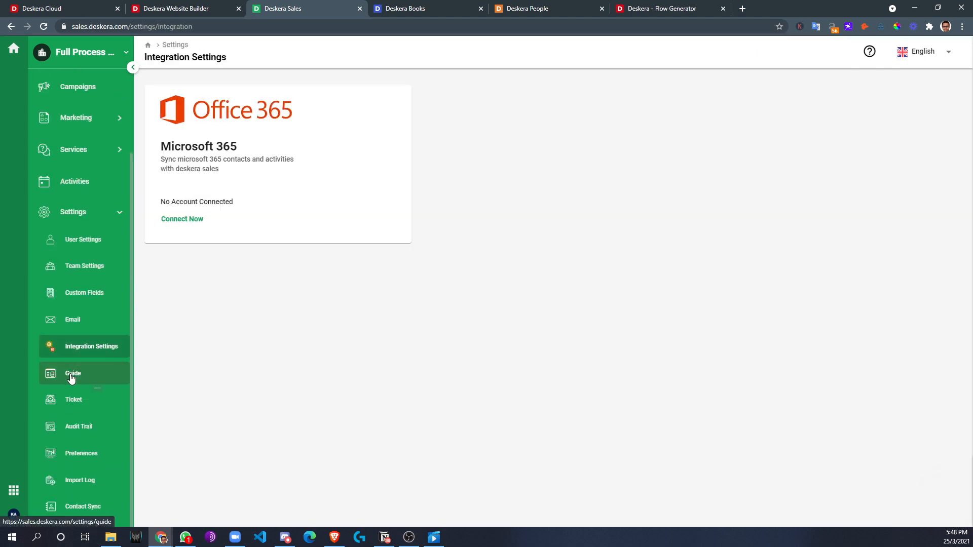
{"action": "left_click", "coordinate": [72, 373]}
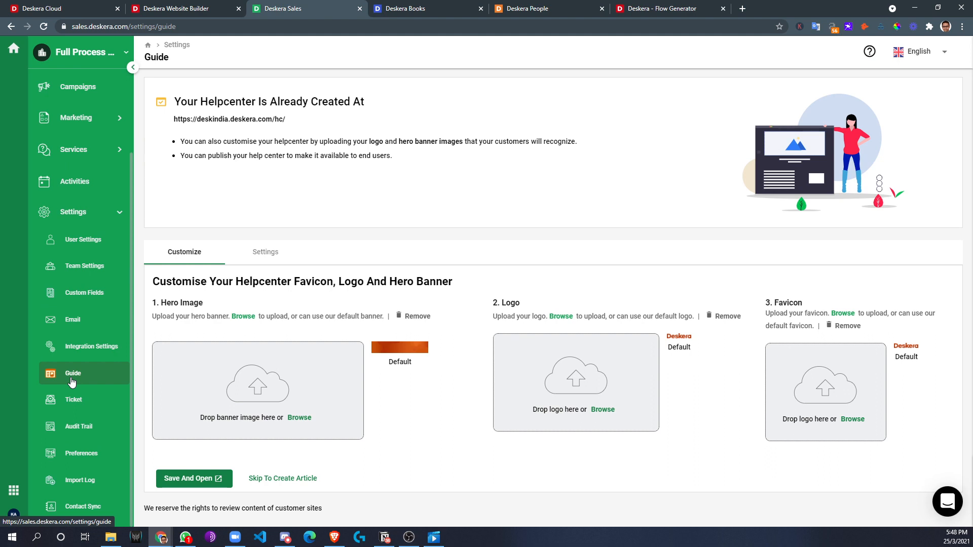
{"action": "mouse_move", "coordinate": [297, 295]}
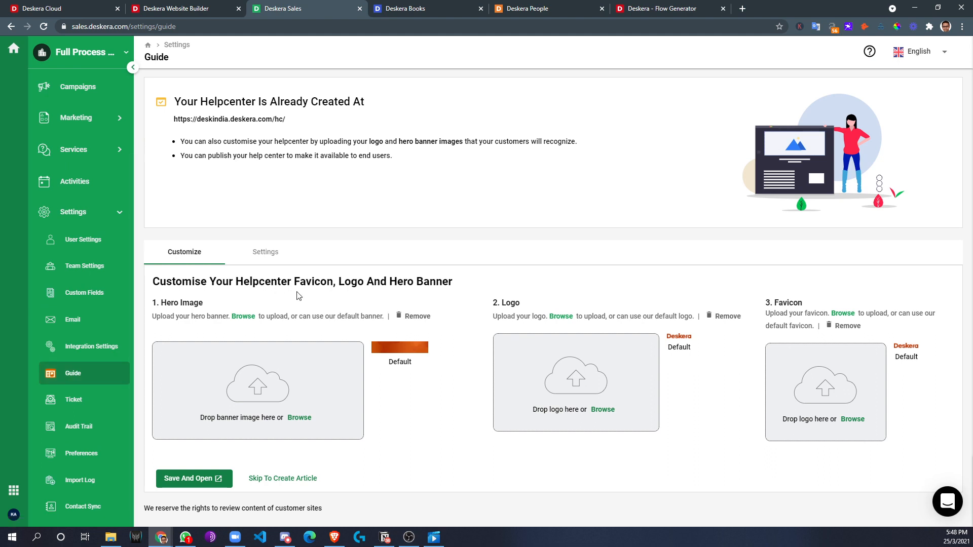
{"action": "mouse_move", "coordinate": [428, 432]}
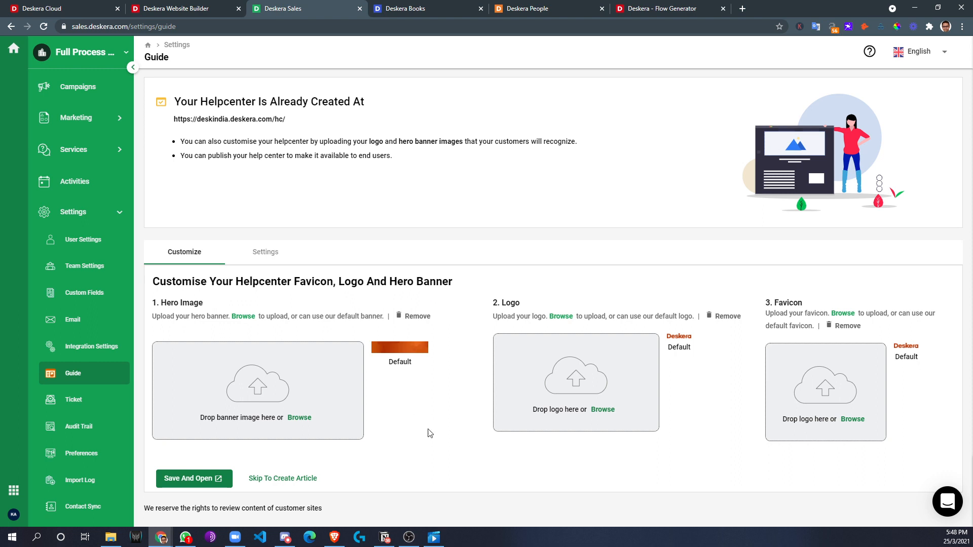
{"action": "mouse_move", "coordinate": [404, 431]}
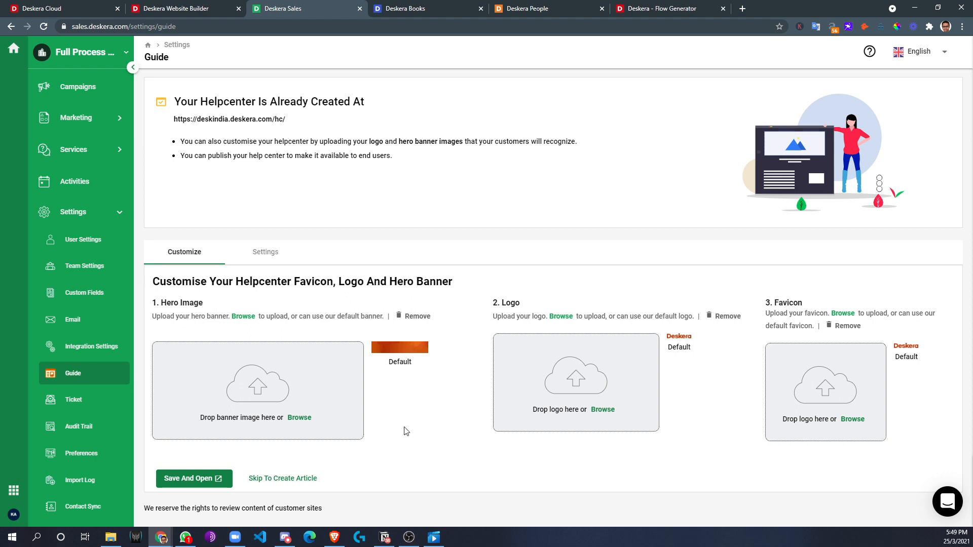
{"action": "mouse_move", "coordinate": [259, 429]}
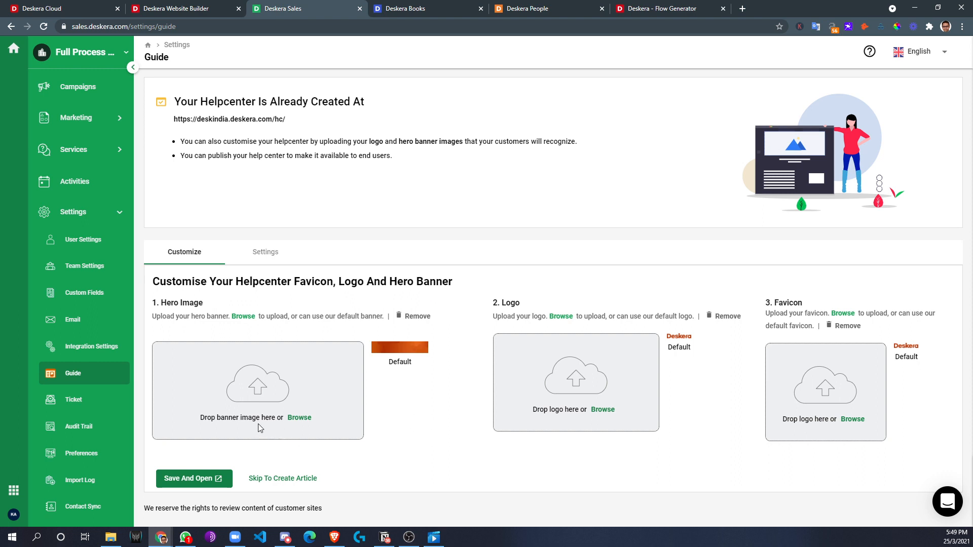
{"action": "mouse_move", "coordinate": [825, 399]}
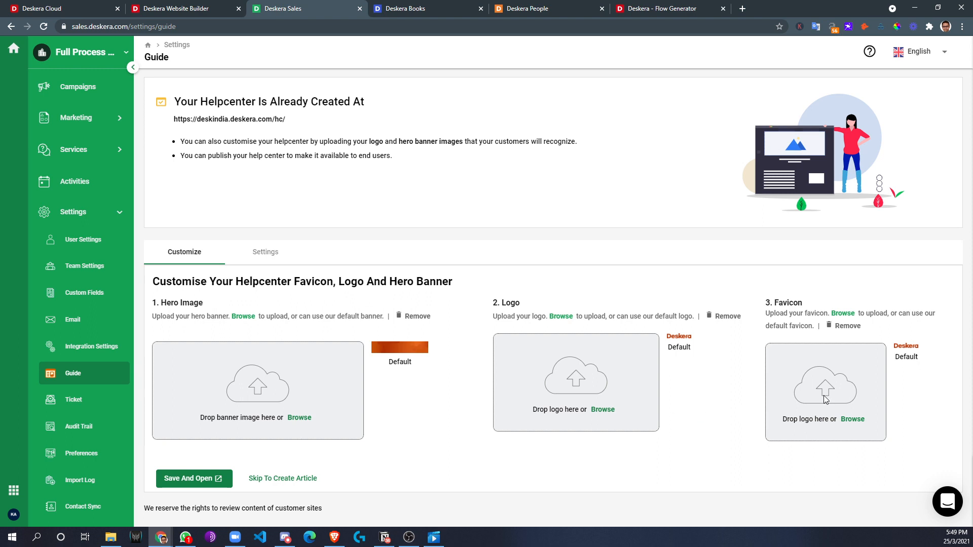
{"action": "mouse_move", "coordinate": [294, 437]}
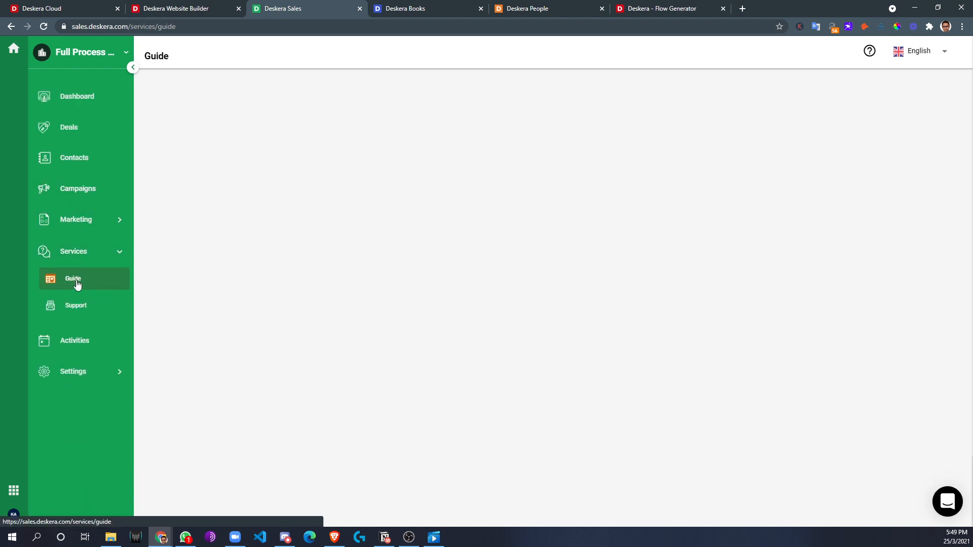
- Start a new Guide help-center article with author 'Kartik Arora'
{"action": "left_click", "coordinate": [76, 278]}
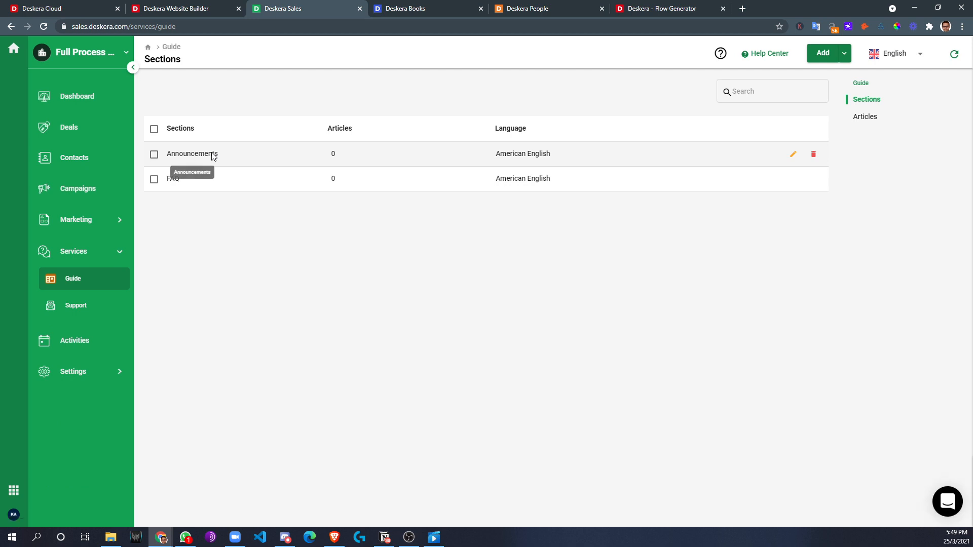
{"action": "mouse_move", "coordinate": [864, 128]}
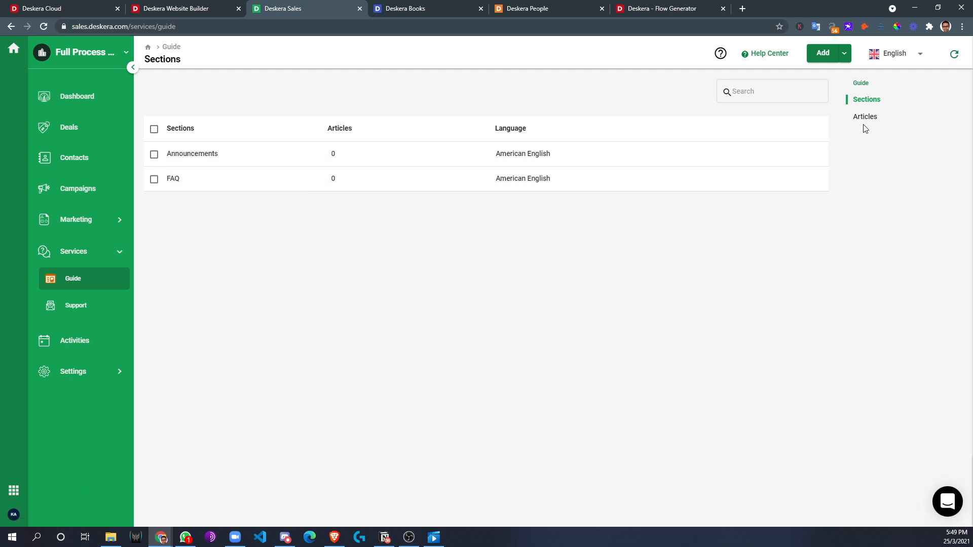
{"action": "left_click", "coordinate": [864, 117]}
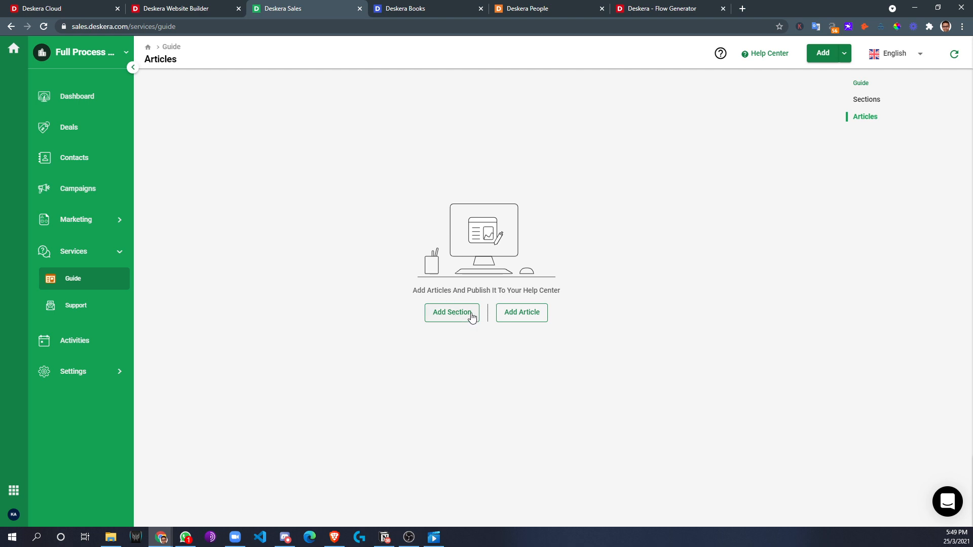
{"action": "left_click", "coordinate": [522, 312]}
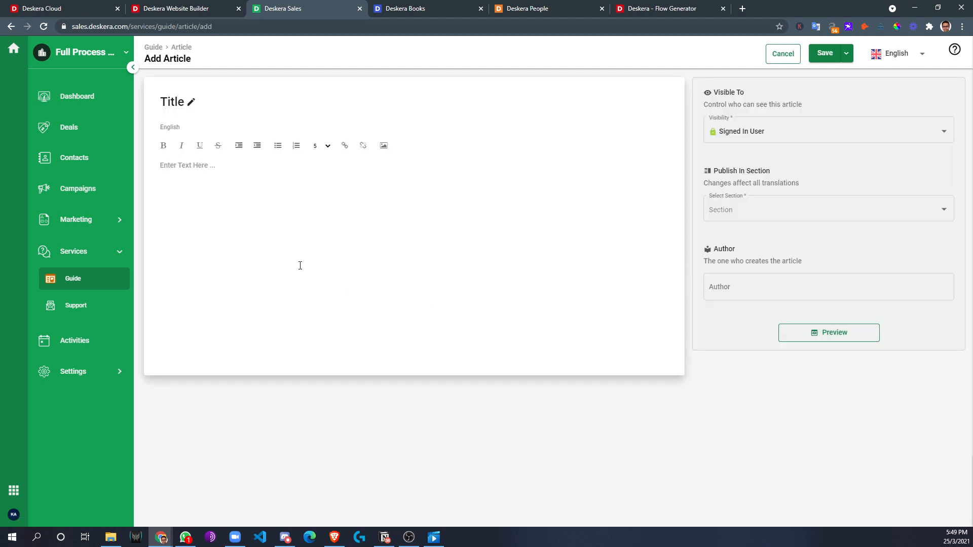
{"action": "type", "text": "Kartik Arora"}
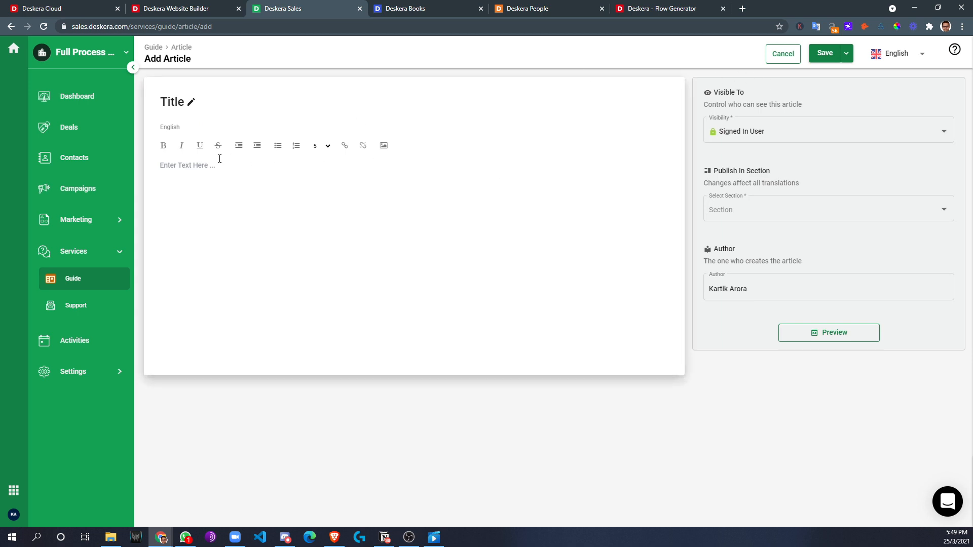
{"action": "mouse_move", "coordinate": [231, 306]}
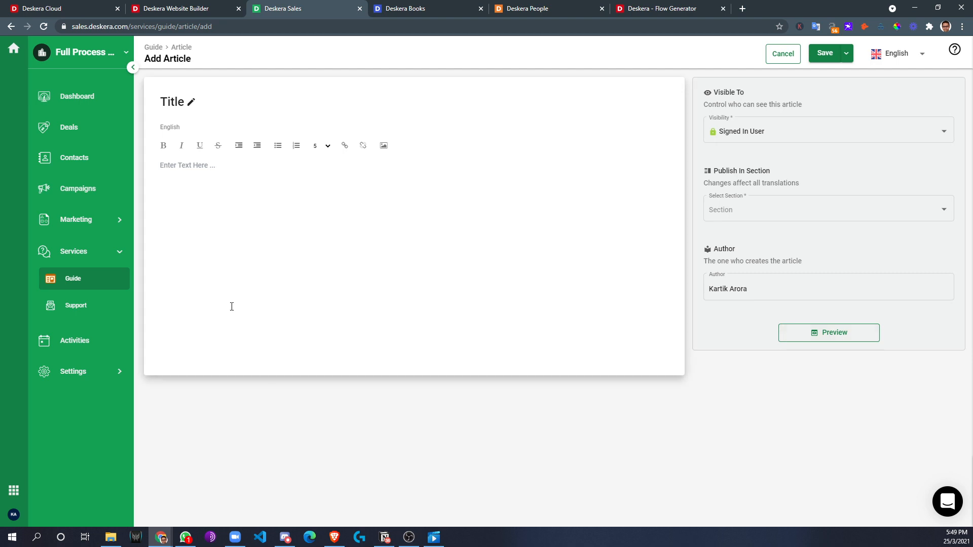
{"action": "mouse_move", "coordinate": [76, 304]}
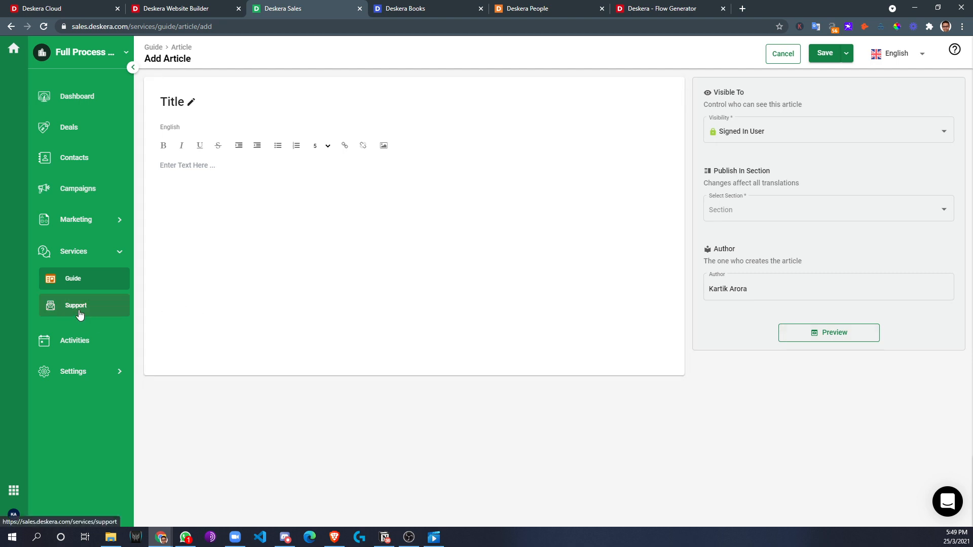
- Open Settings > Ticket to view the empty support email list
{"action": "left_click", "coordinate": [72, 371]}
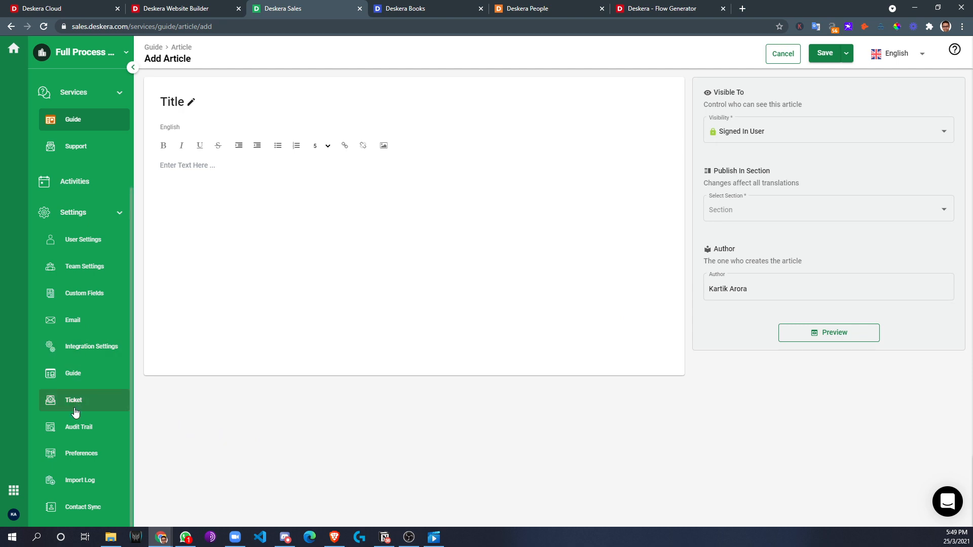
{"action": "left_click", "coordinate": [72, 400]}
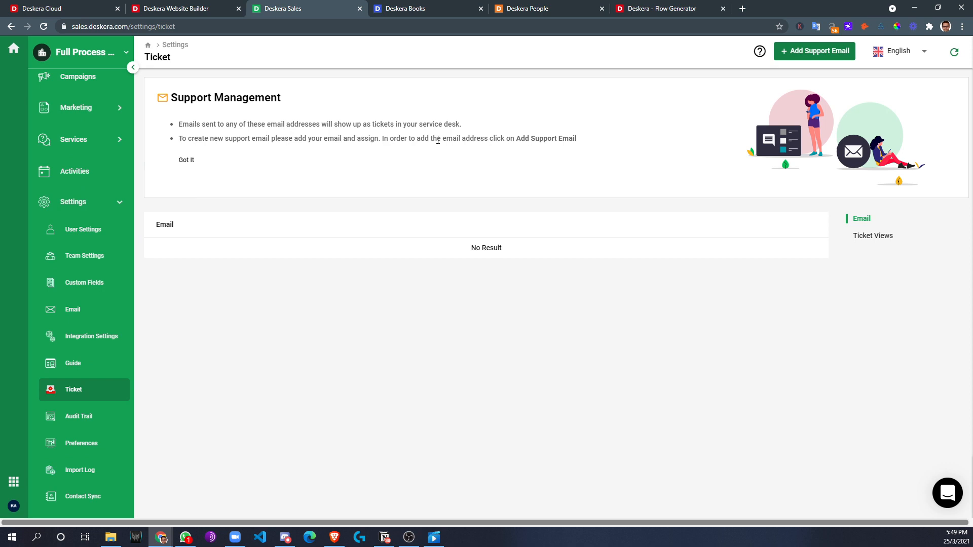
{"action": "mouse_move", "coordinate": [806, 54]}
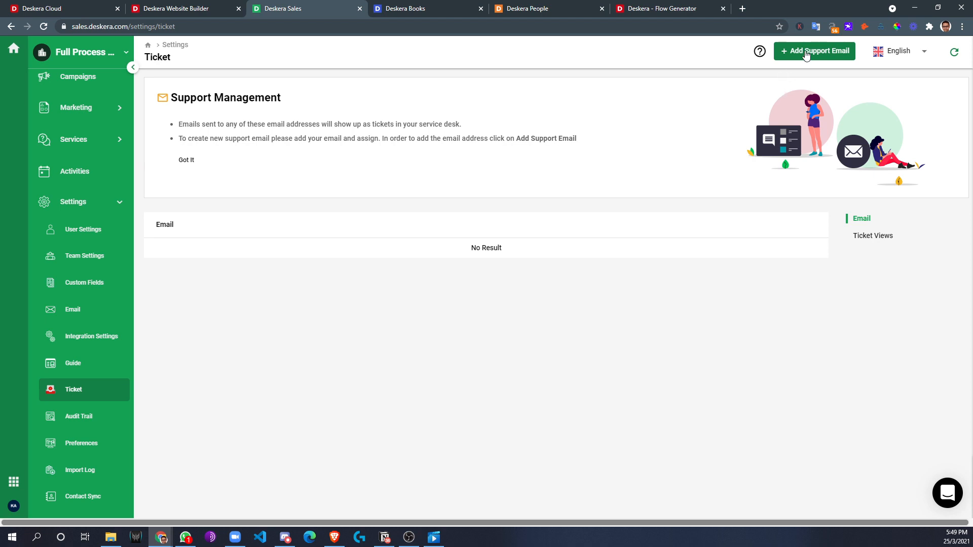
{"action": "mouse_move", "coordinate": [807, 55]}
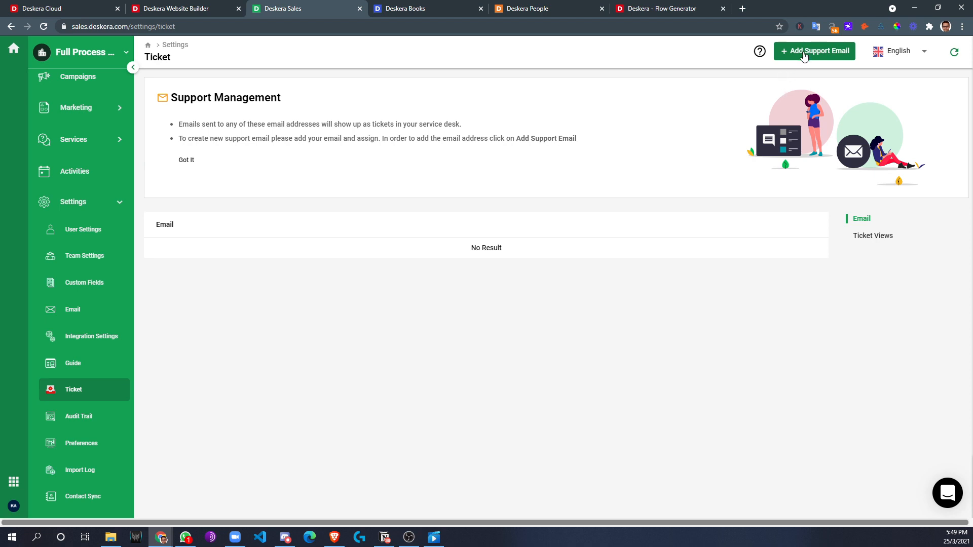
{"action": "mouse_move", "coordinate": [288, 309]}
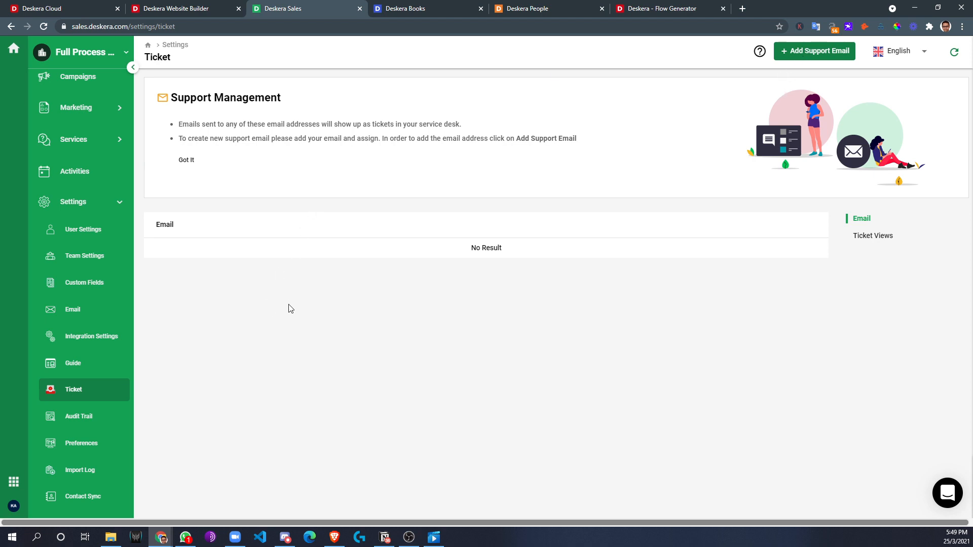
{"action": "left_click", "coordinate": [814, 51]}
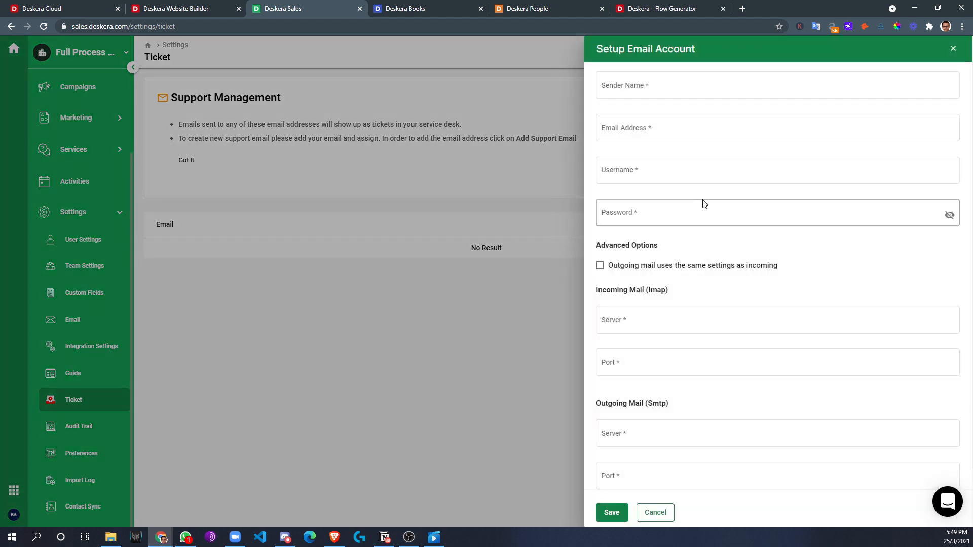
{"action": "scroll", "scroll_direction": "down", "scroll_amount": 3}
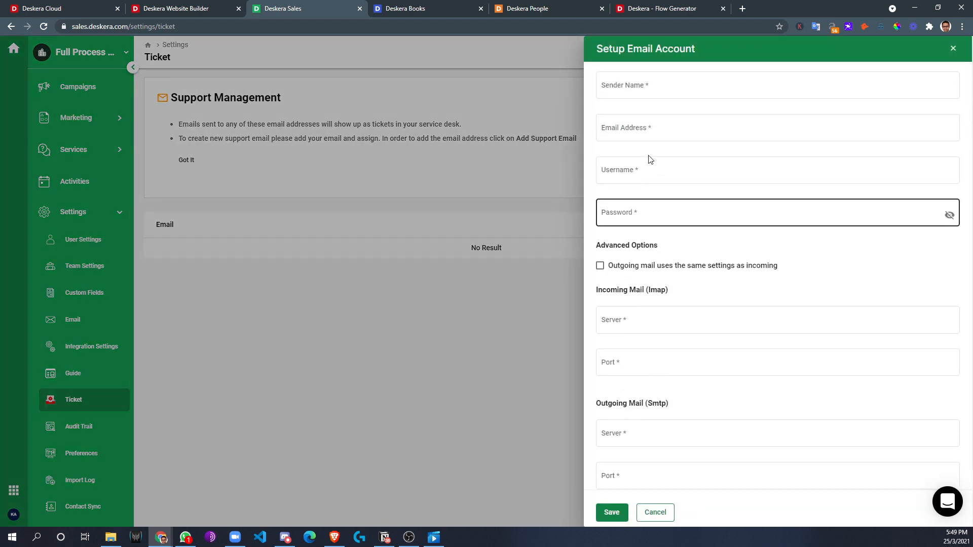
{"action": "mouse_move", "coordinate": [663, 349]}
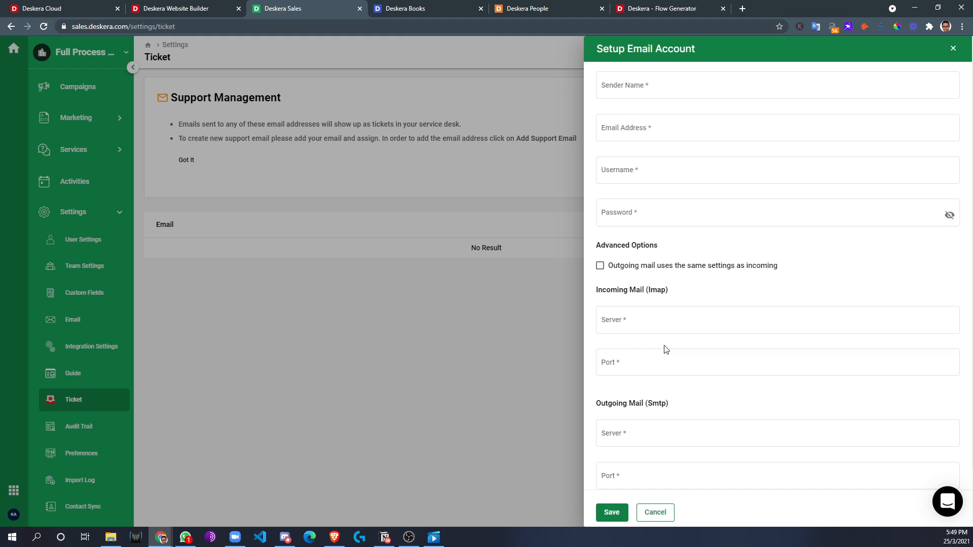
{"action": "mouse_move", "coordinate": [655, 513]}
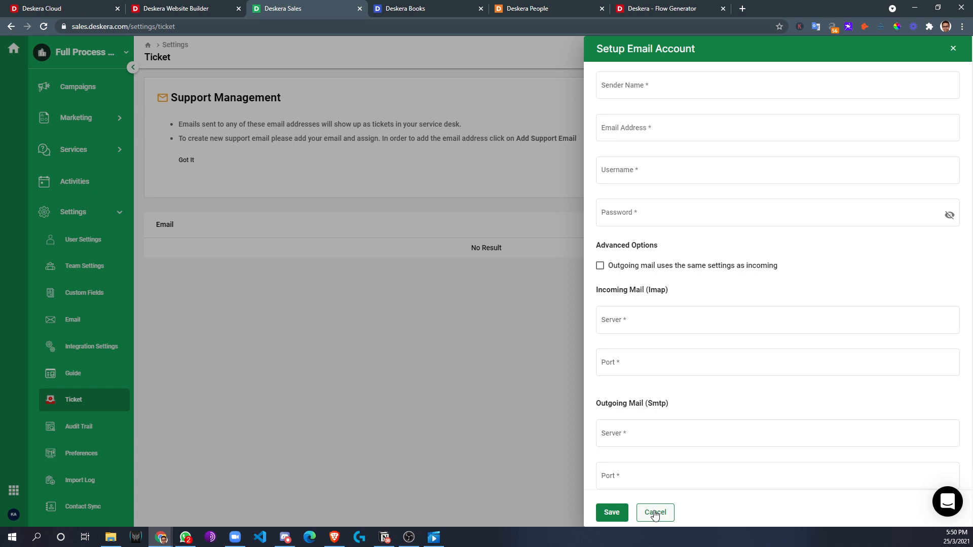
{"action": "mouse_move", "coordinate": [240, 345]}
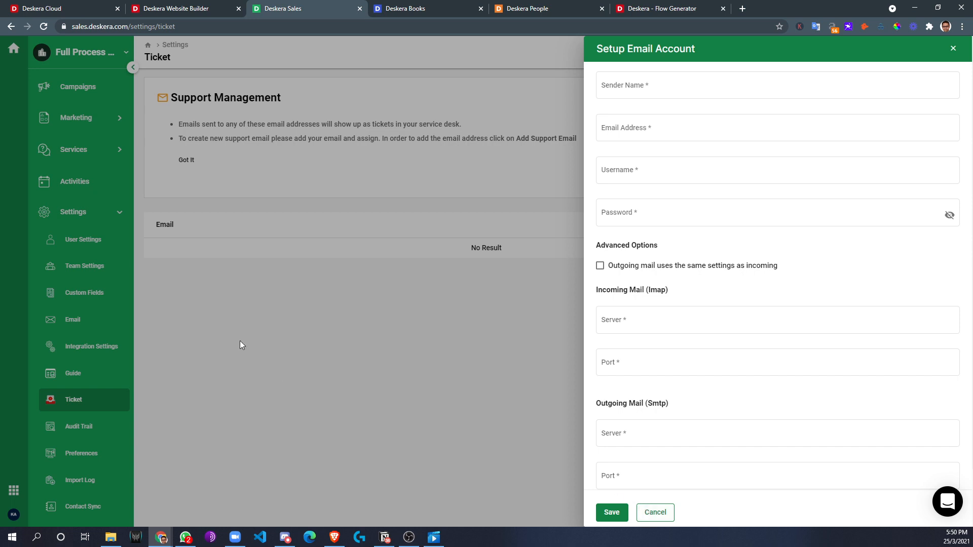
{"action": "left_click", "coordinate": [654, 511]}
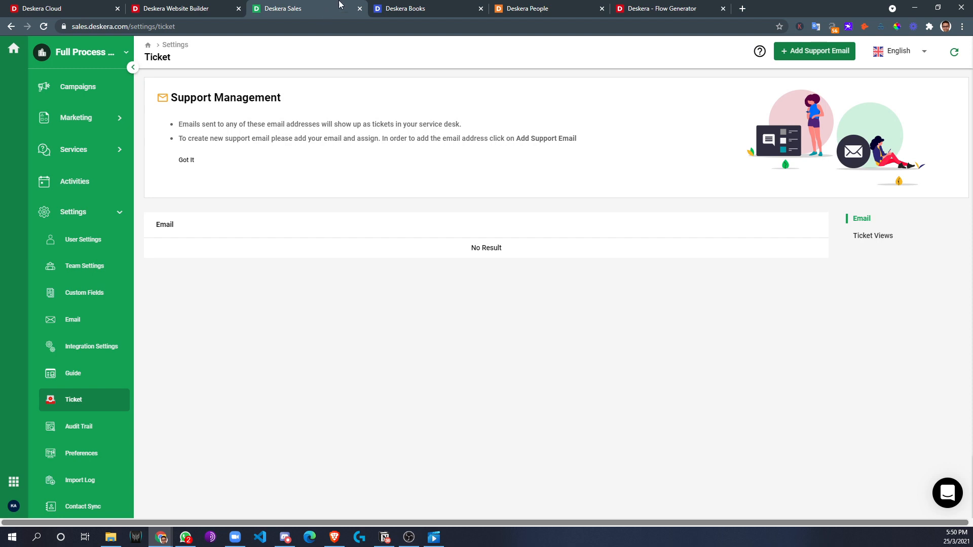
{"action": "mouse_move", "coordinate": [405, 8]}
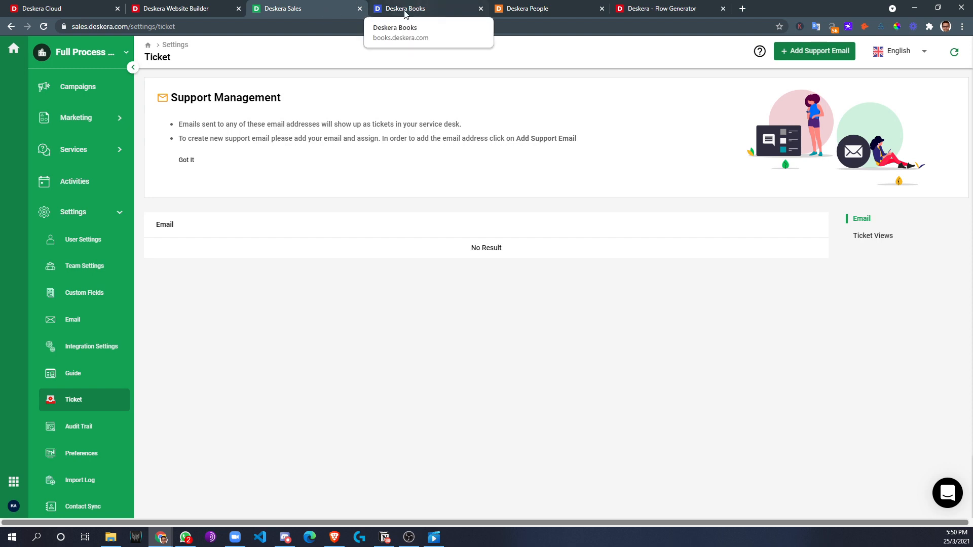
{"action": "mouse_move", "coordinate": [400, 18]}
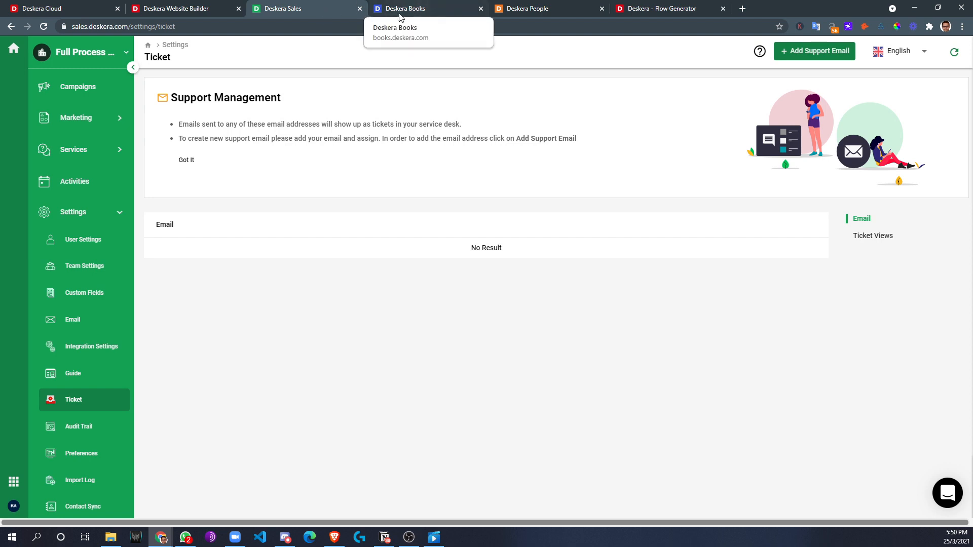
- Switch to Deskera Books and scroll through the dashboard summaries
{"action": "left_click", "coordinate": [407, 8]}
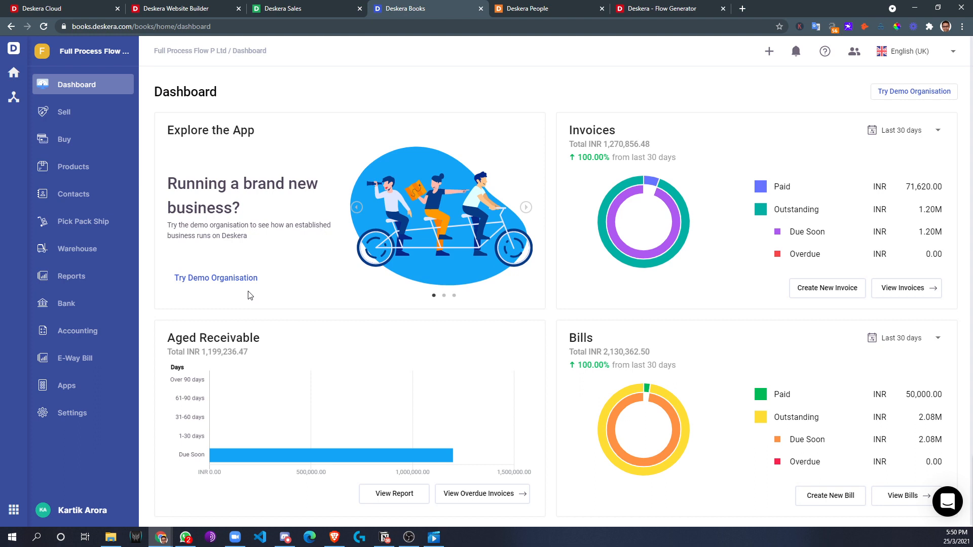
{"action": "mouse_move", "coordinate": [365, 293]}
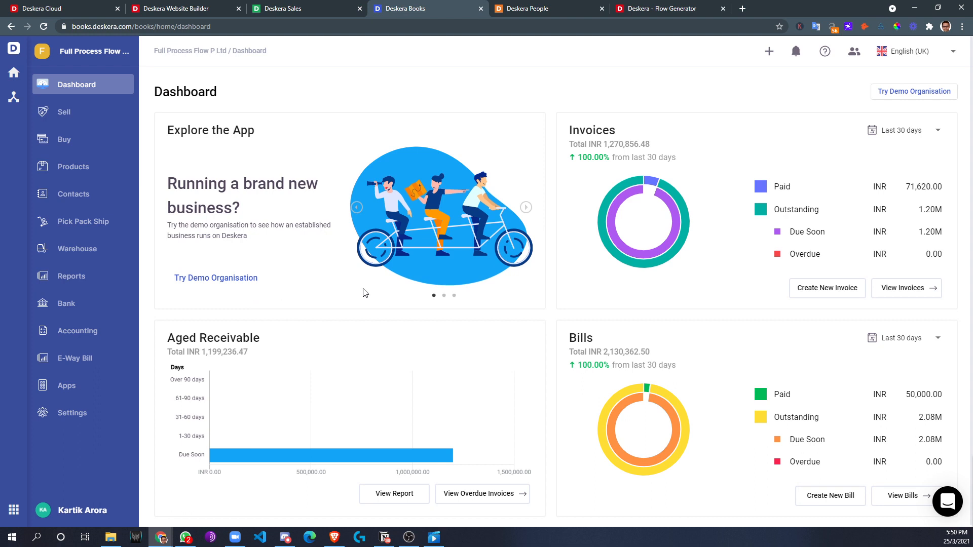
{"action": "mouse_move", "coordinate": [635, 293]}
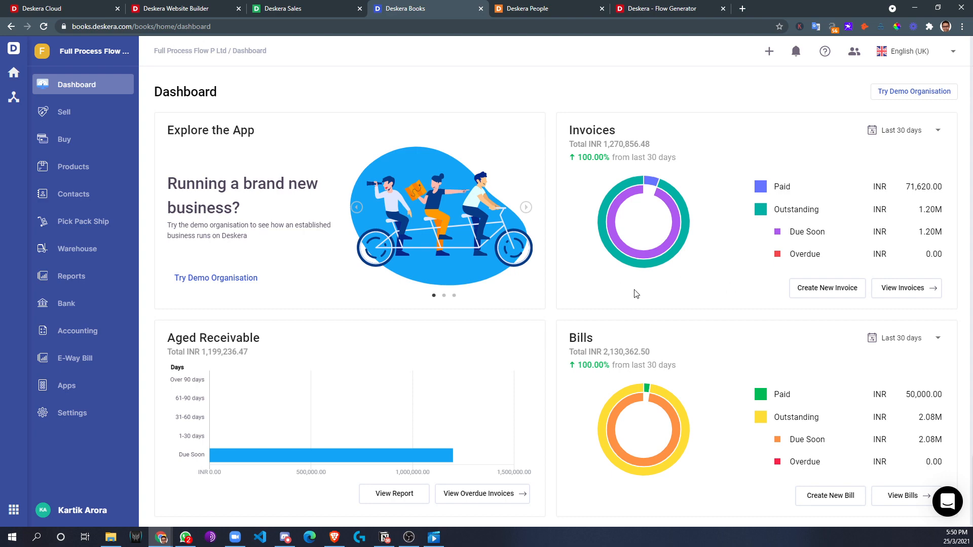
{"action": "scroll", "scroll_direction": "down", "scroll_amount": 3}
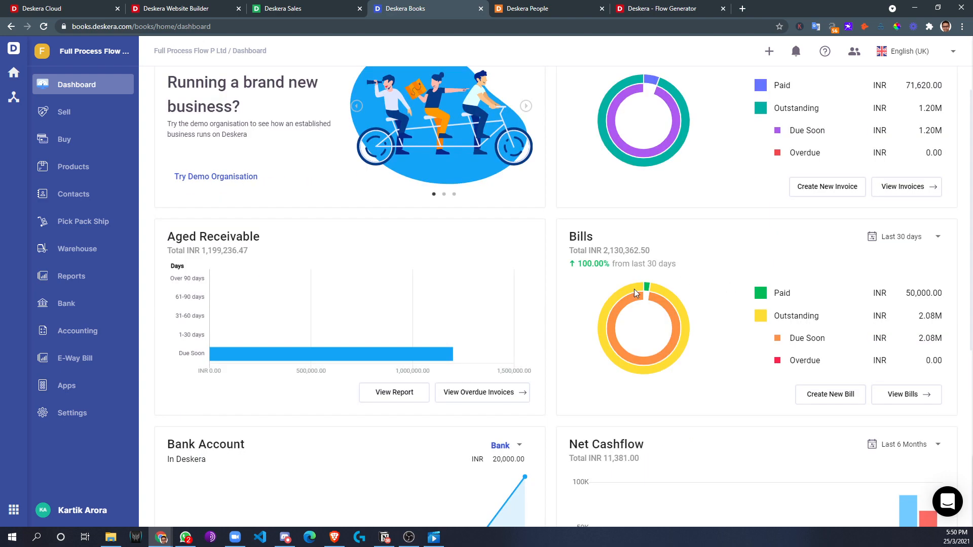
{"action": "scroll", "scroll_direction": "up", "scroll_amount": 3}
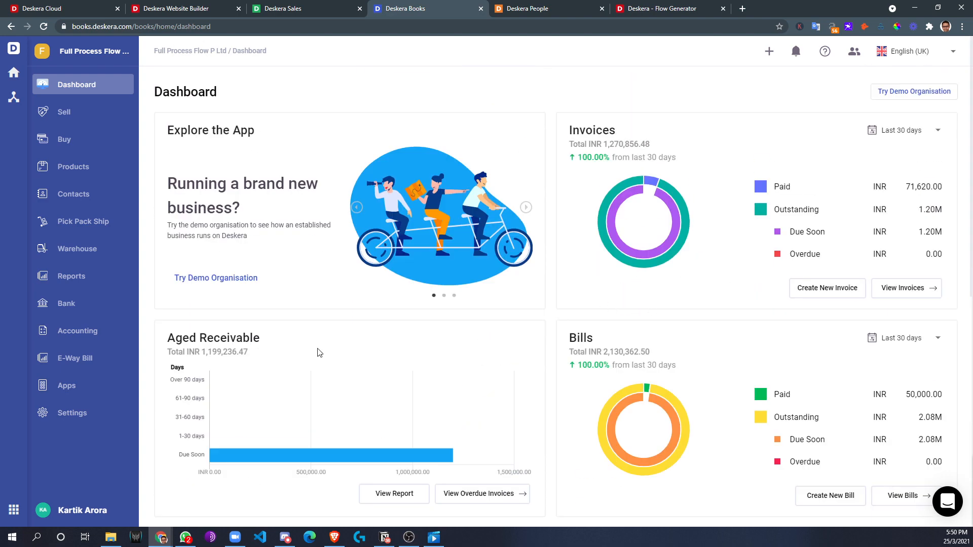
{"action": "mouse_move", "coordinate": [64, 111]}
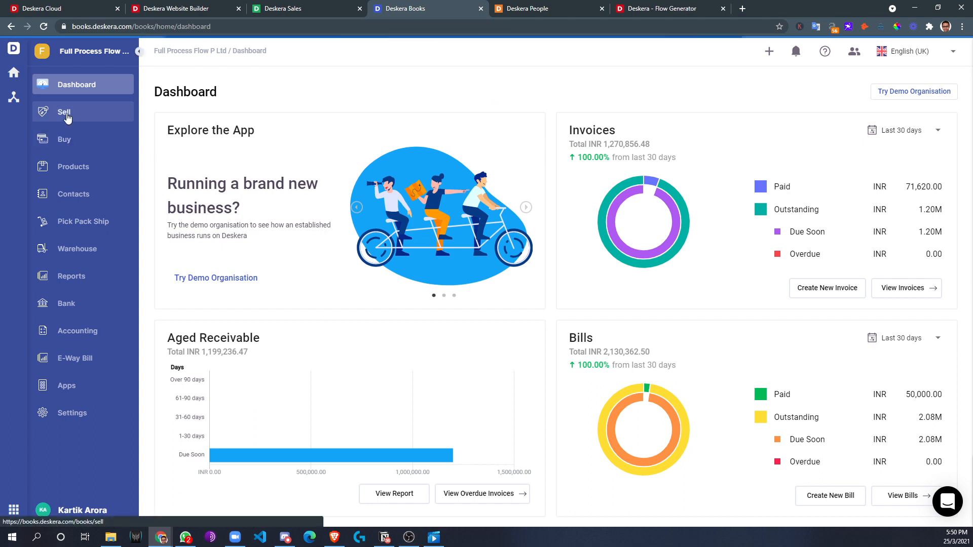
- Open invoice 0000022 from the Sell invoice list in the document designer
{"action": "left_click", "coordinate": [64, 112]}
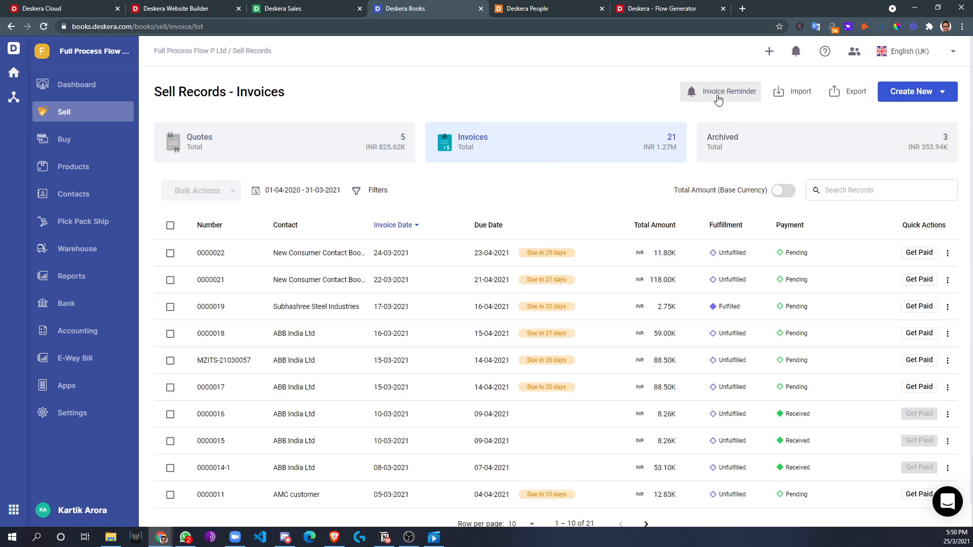
{"action": "mouse_move", "coordinate": [716, 102]}
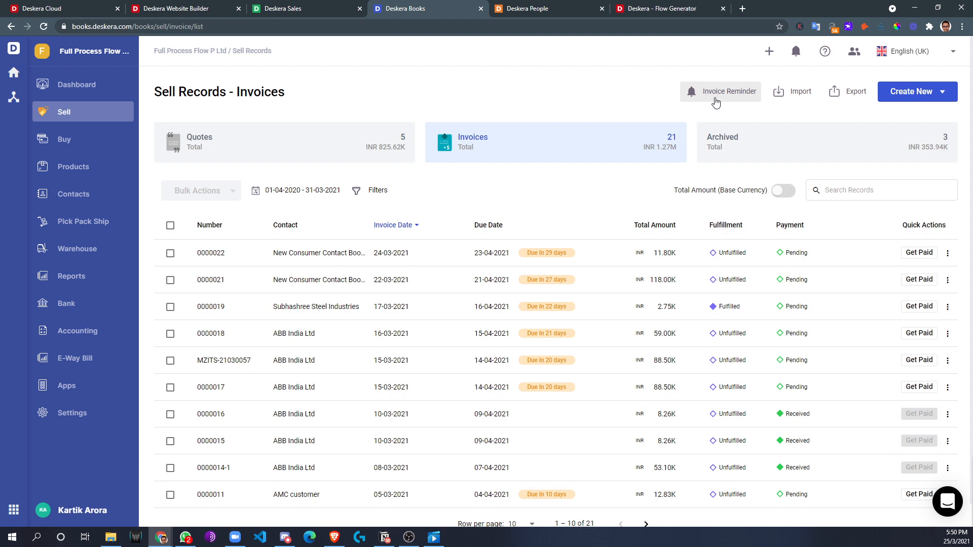
{"action": "mouse_move", "coordinate": [947, 252]}
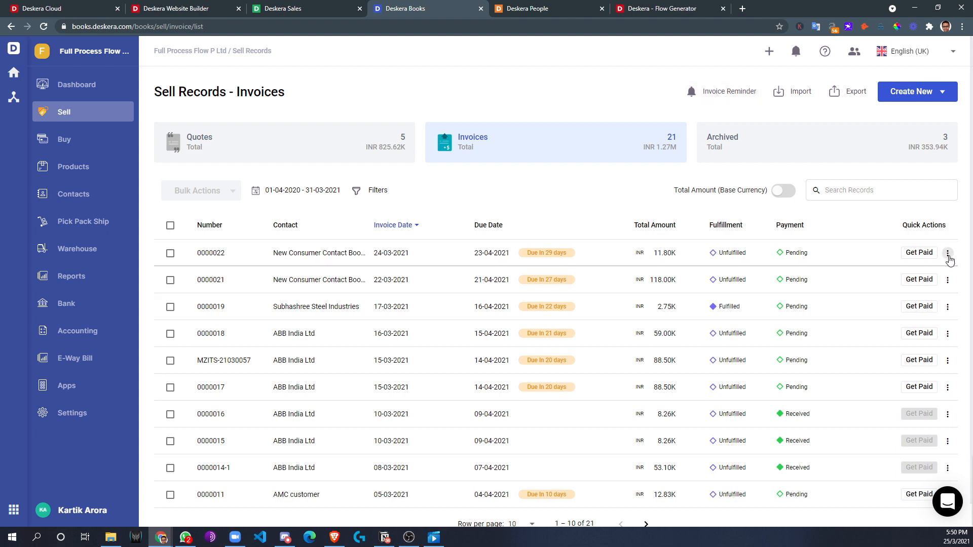
{"action": "left_click", "coordinate": [947, 253]}
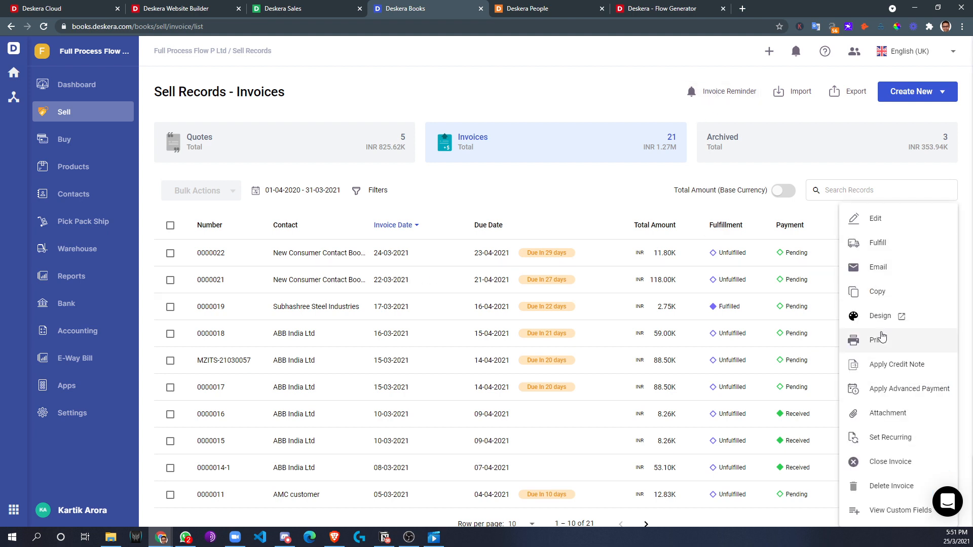
{"action": "left_click", "coordinate": [879, 339]}
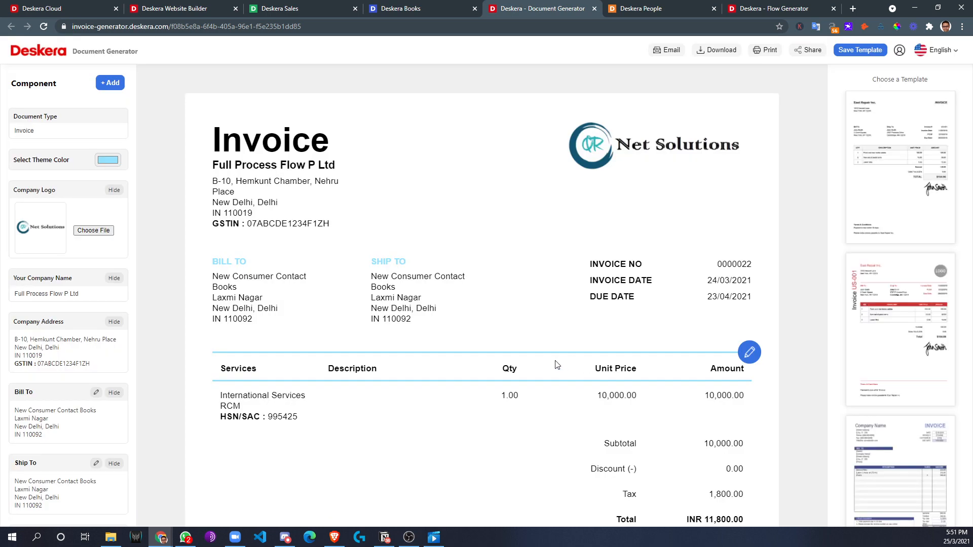
{"action": "scroll", "scroll_direction": "down", "scroll_amount": 3}
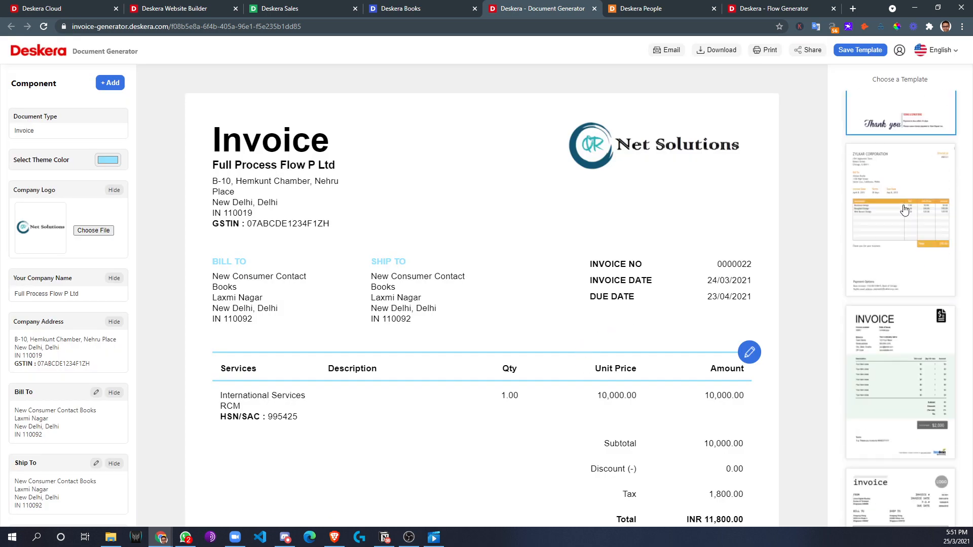
{"action": "scroll", "scroll_direction": "down", "scroll_amount": 3}
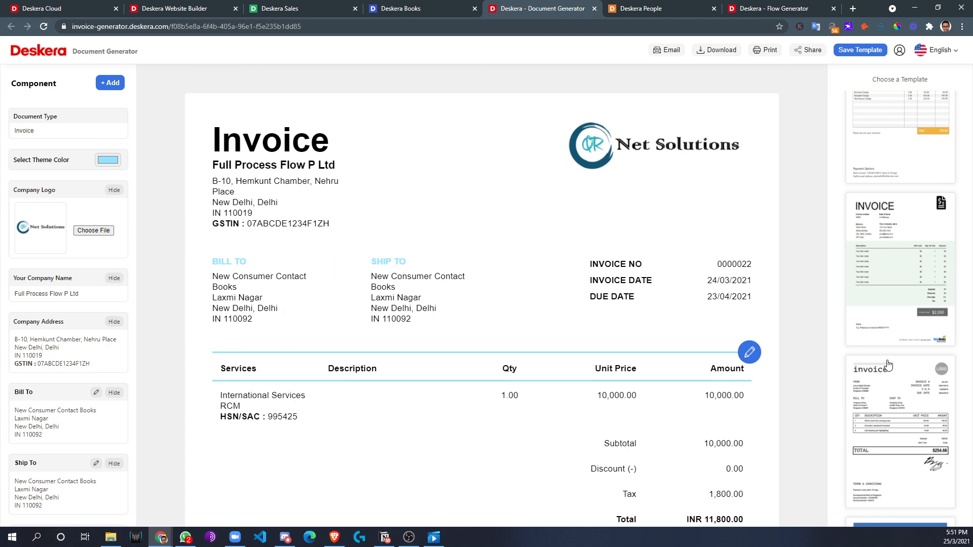
{"action": "mouse_move", "coordinate": [389, 405]}
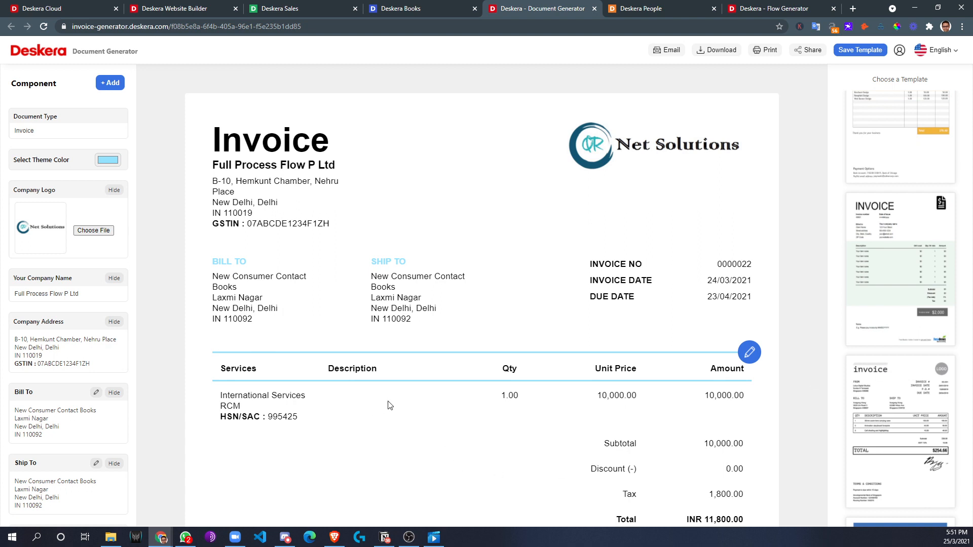
{"action": "mouse_move", "coordinate": [730, 56]}
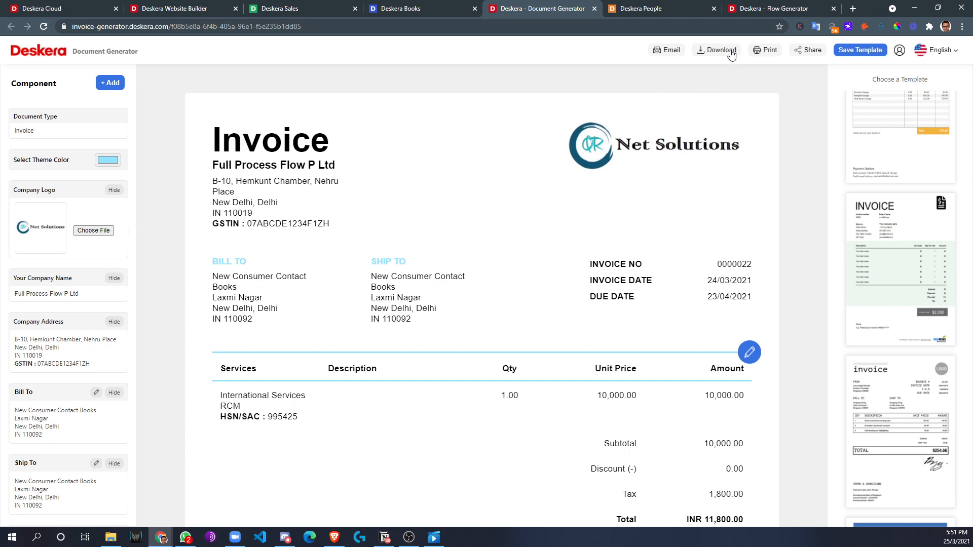
{"action": "mouse_move", "coordinate": [815, 54]}
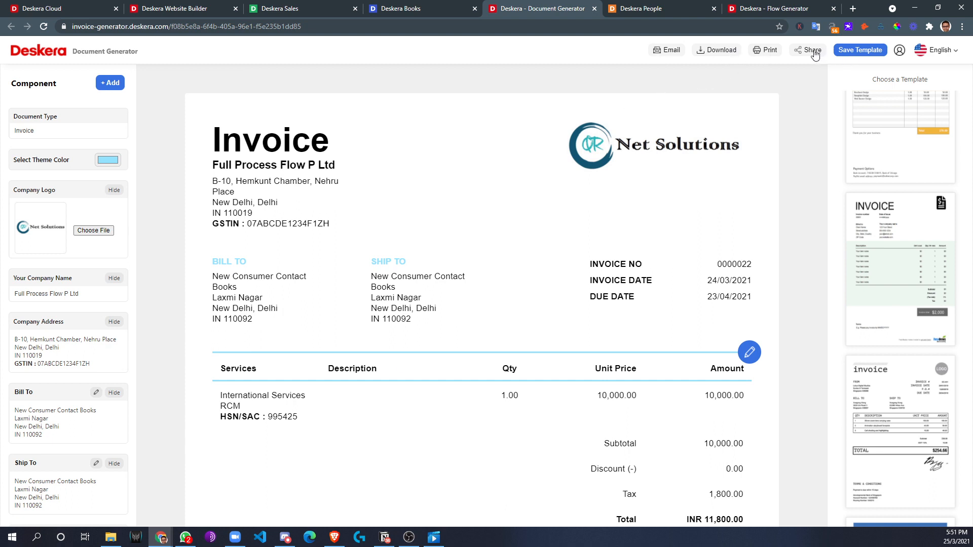
{"action": "mouse_move", "coordinate": [944, 56]}
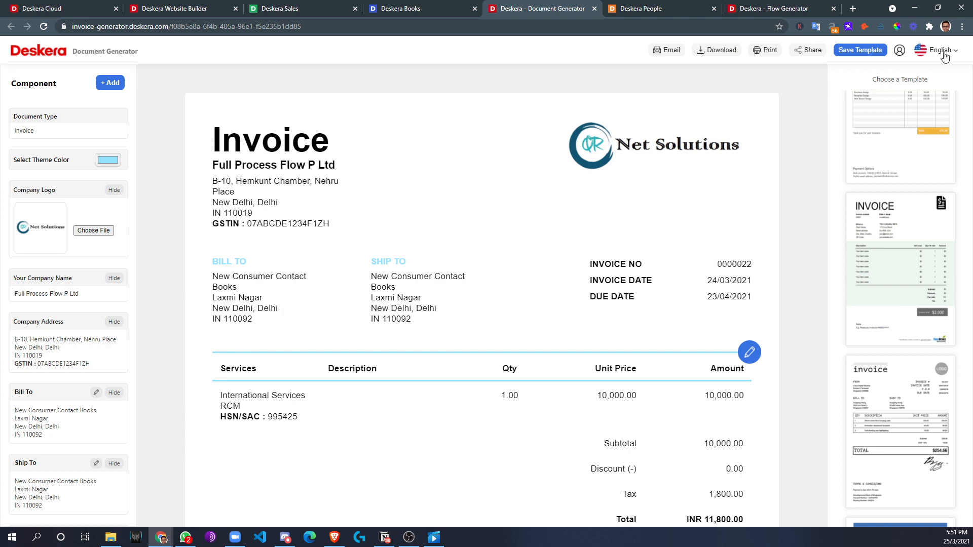
{"action": "left_click", "coordinate": [939, 50]}
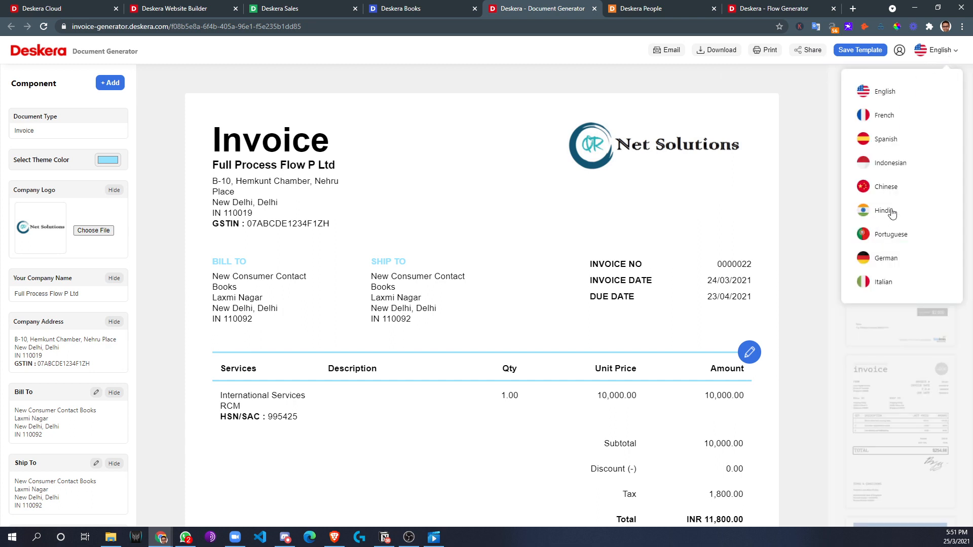
{"action": "mouse_move", "coordinate": [538, 189]}
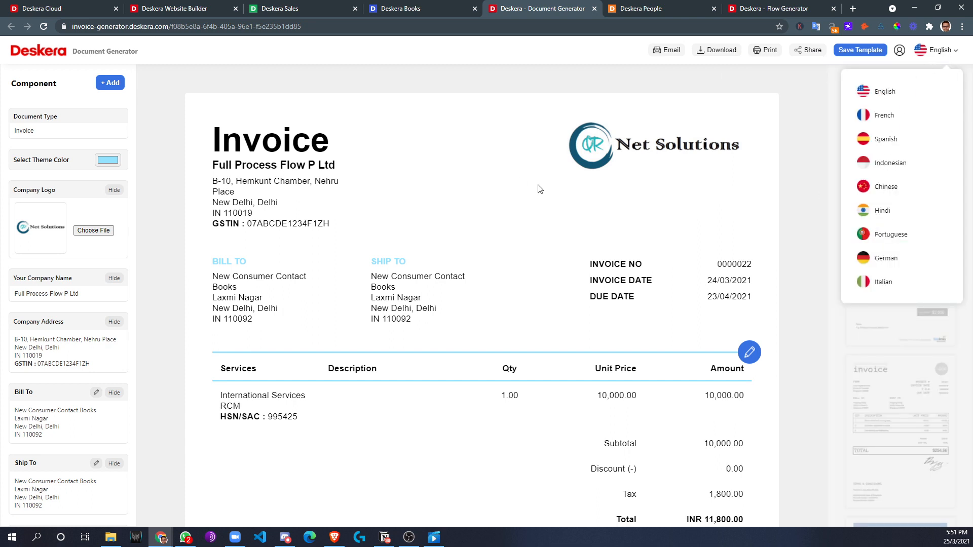
{"action": "left_click", "coordinate": [421, 8]}
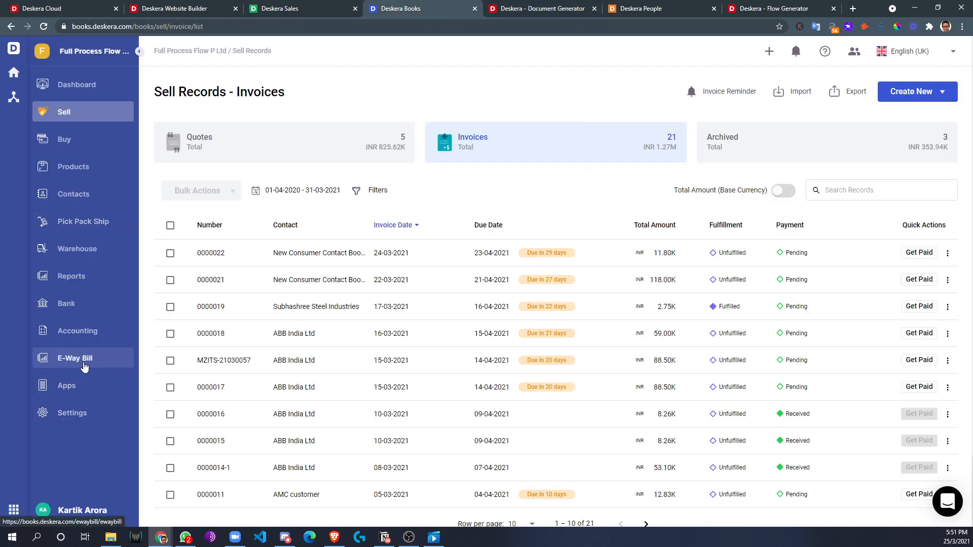
- Glance at Books Settings, then open the Reports overview
{"action": "left_click", "coordinate": [72, 412]}
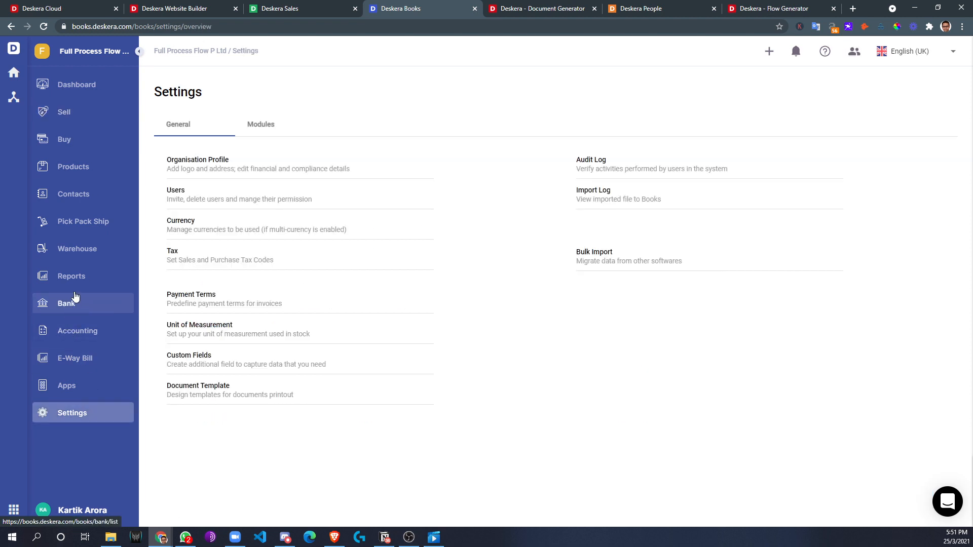
{"action": "left_click", "coordinate": [71, 276]}
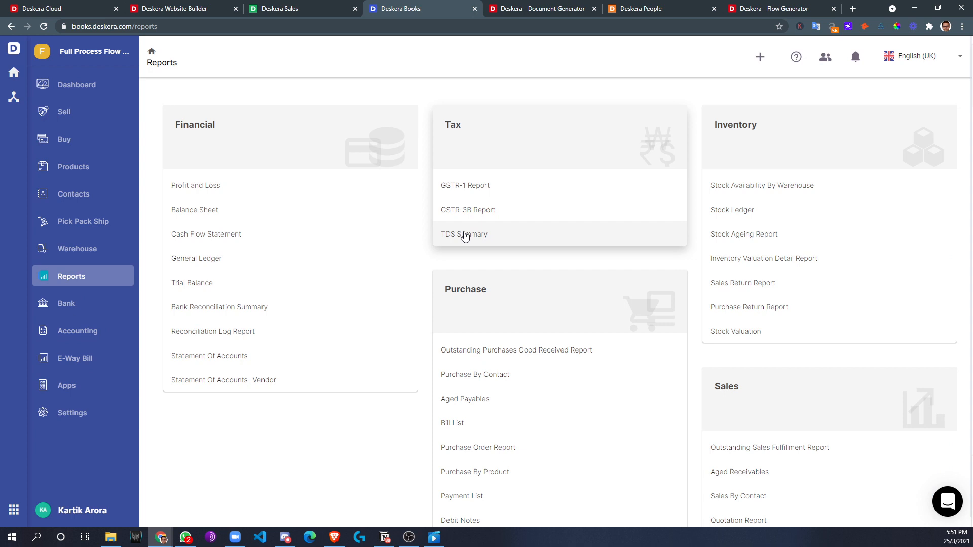
{"action": "mouse_move", "coordinate": [248, 257]}
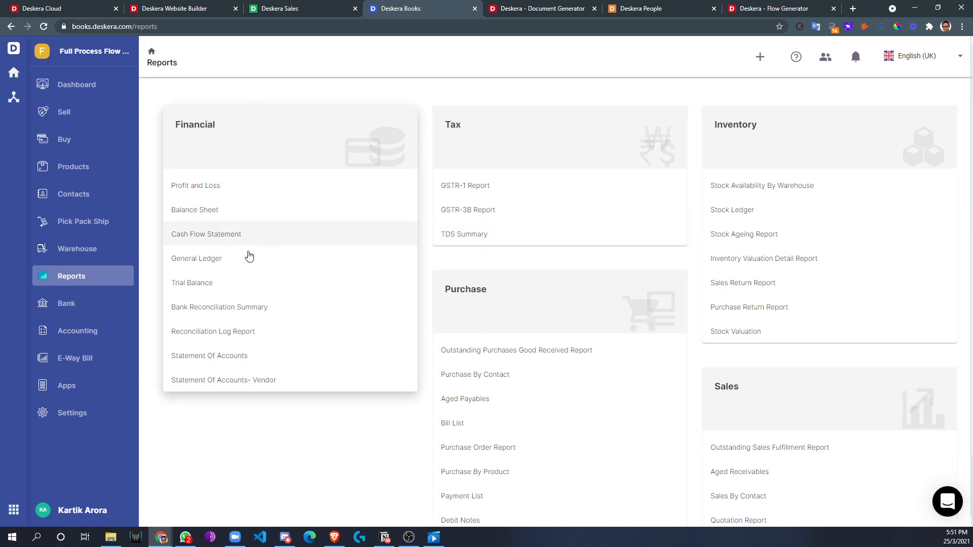
{"action": "mouse_move", "coordinate": [274, 275]}
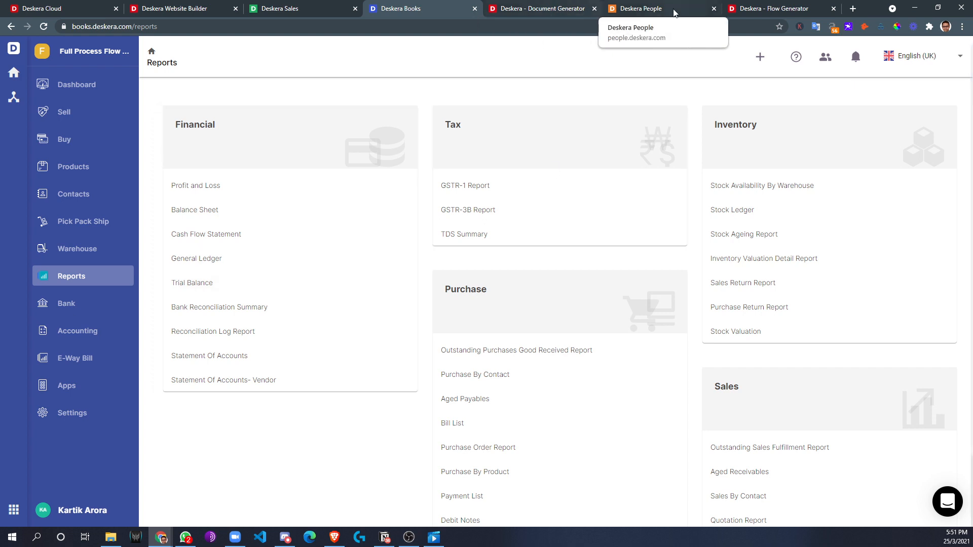
{"action": "mouse_move", "coordinate": [311, 345]}
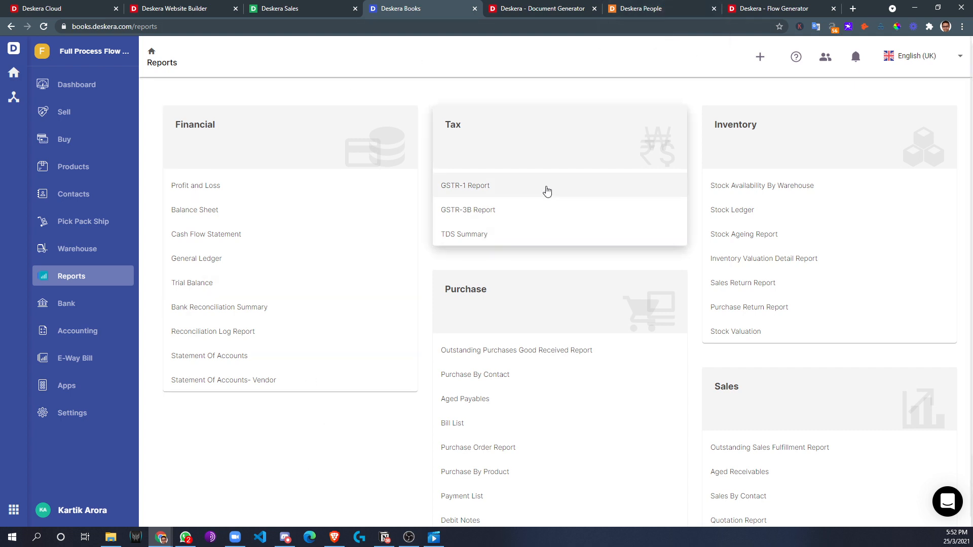
{"action": "mouse_move", "coordinate": [503, 171]}
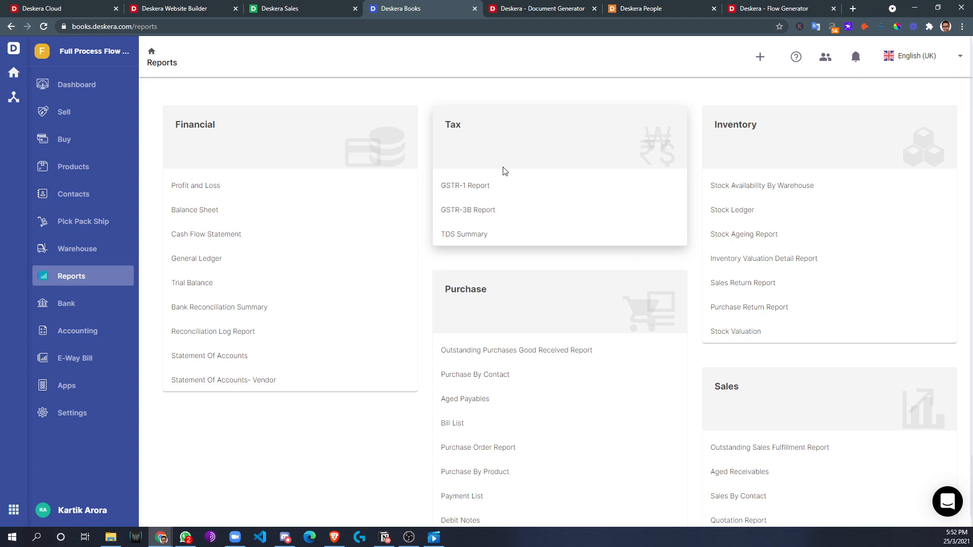
{"action": "mouse_move", "coordinate": [500, 171]}
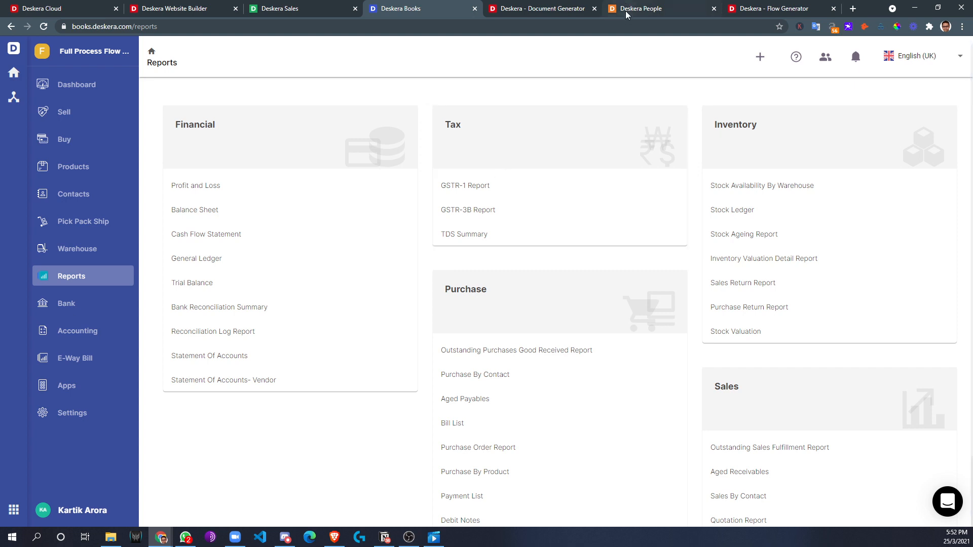
- In Deskera People, view the three-employee list, then the Payruns list
{"action": "left_click", "coordinate": [639, 8]}
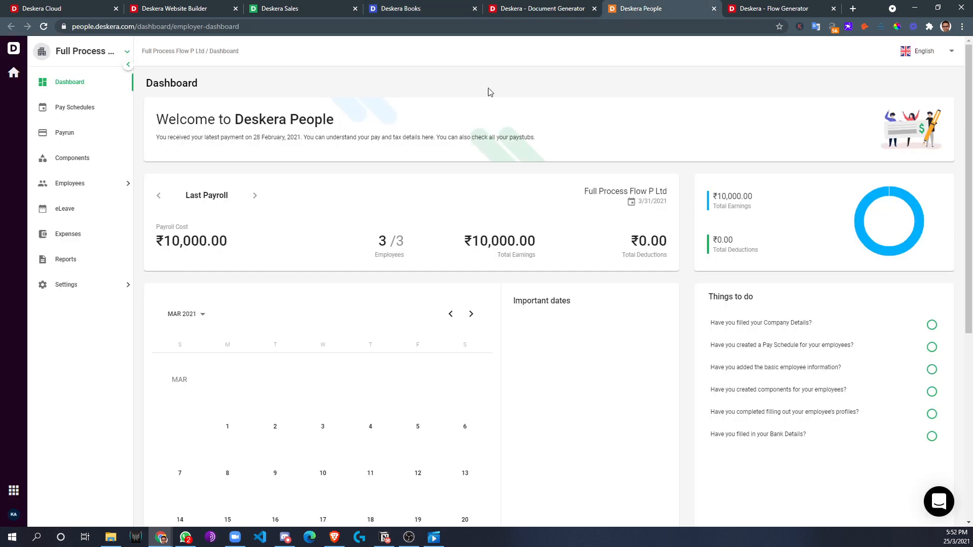
{"action": "mouse_move", "coordinate": [285, 331]}
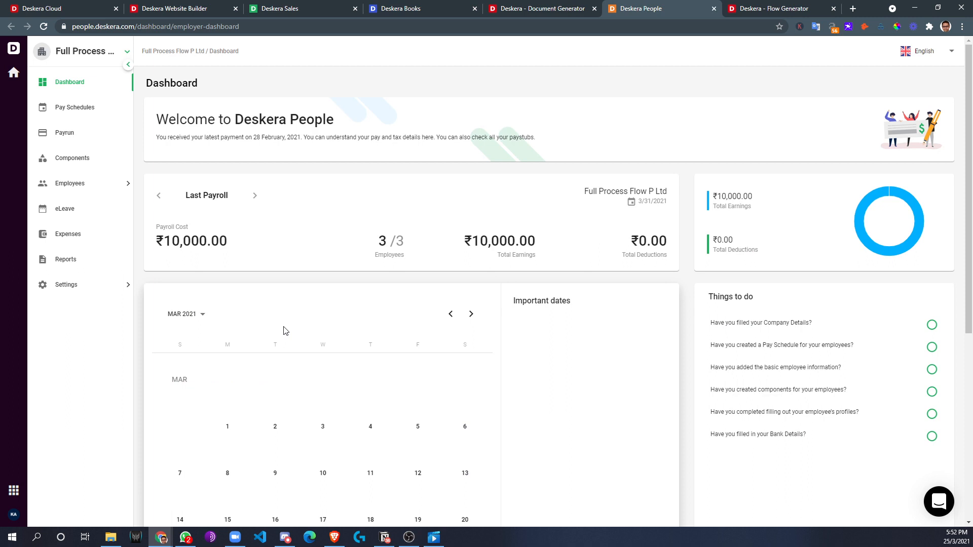
{"action": "left_click", "coordinate": [69, 183]}
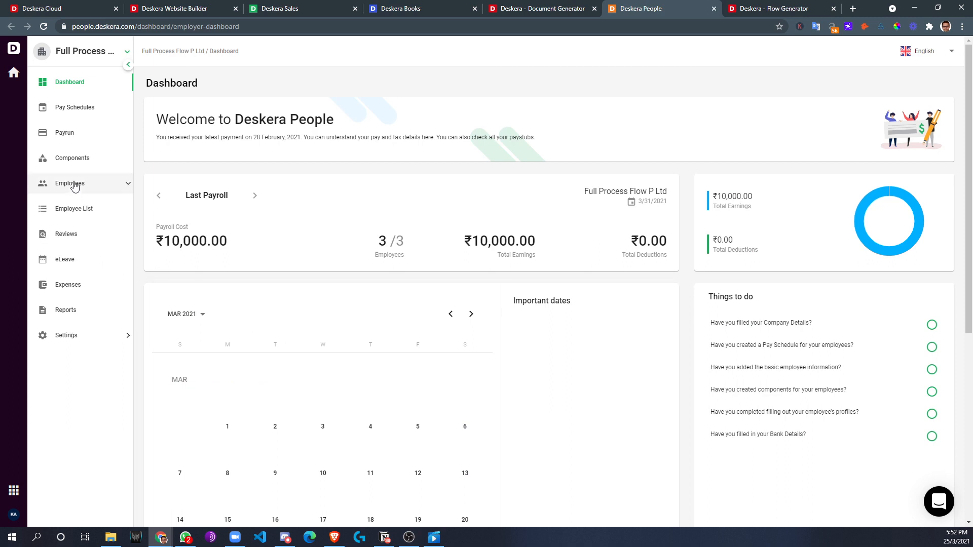
{"action": "left_click", "coordinate": [73, 209]}
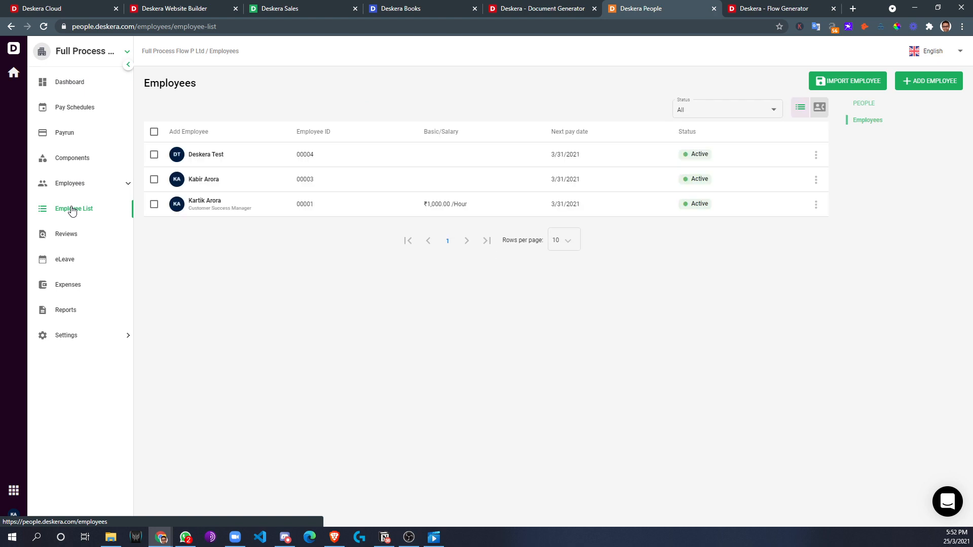
{"action": "left_click", "coordinate": [65, 133]}
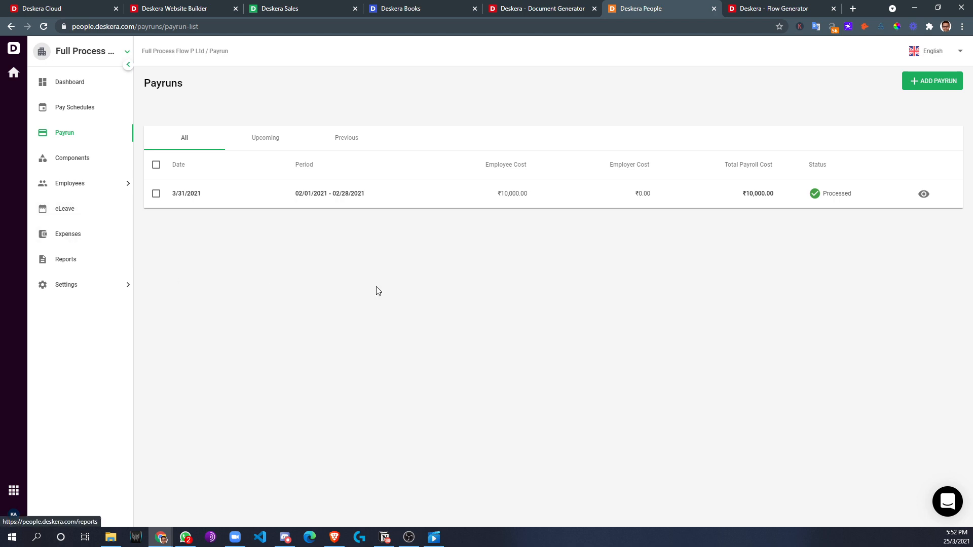
{"action": "mouse_move", "coordinate": [482, 281]}
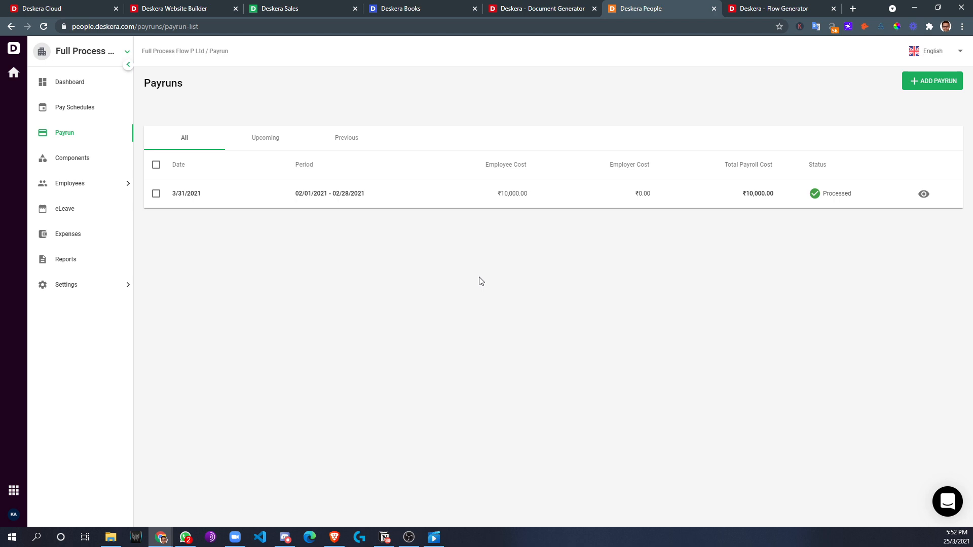
{"action": "mouse_move", "coordinate": [478, 282]}
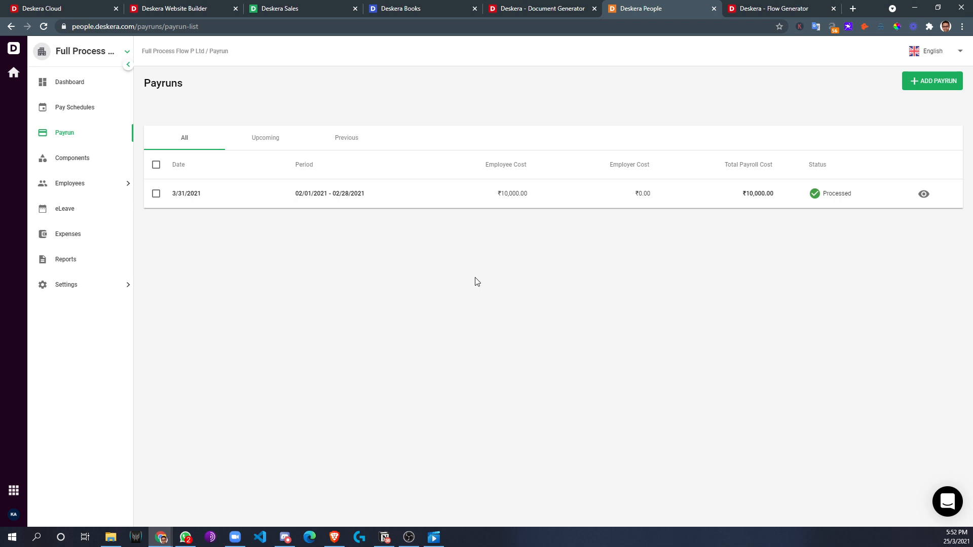
{"action": "mouse_move", "coordinate": [393, 286]}
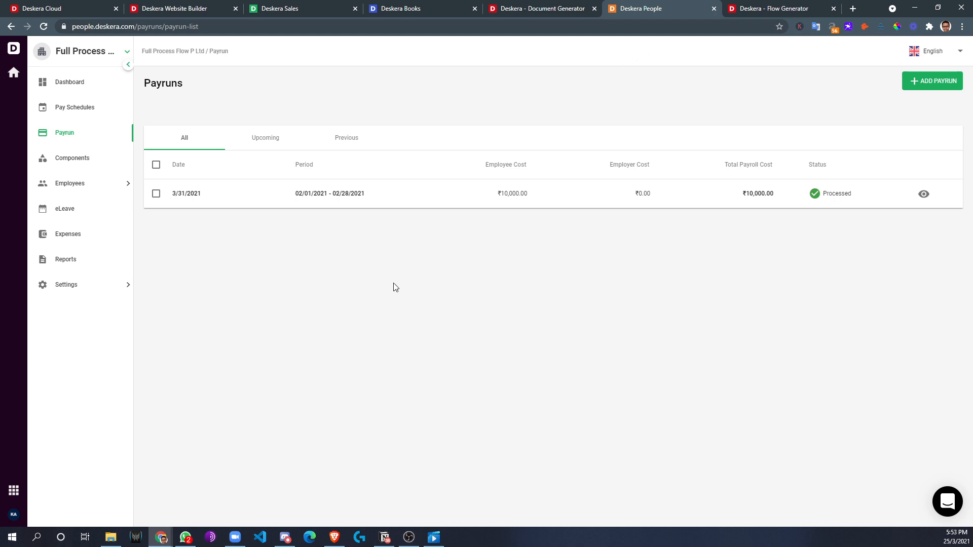
{"action": "mouse_move", "coordinate": [334, 315]}
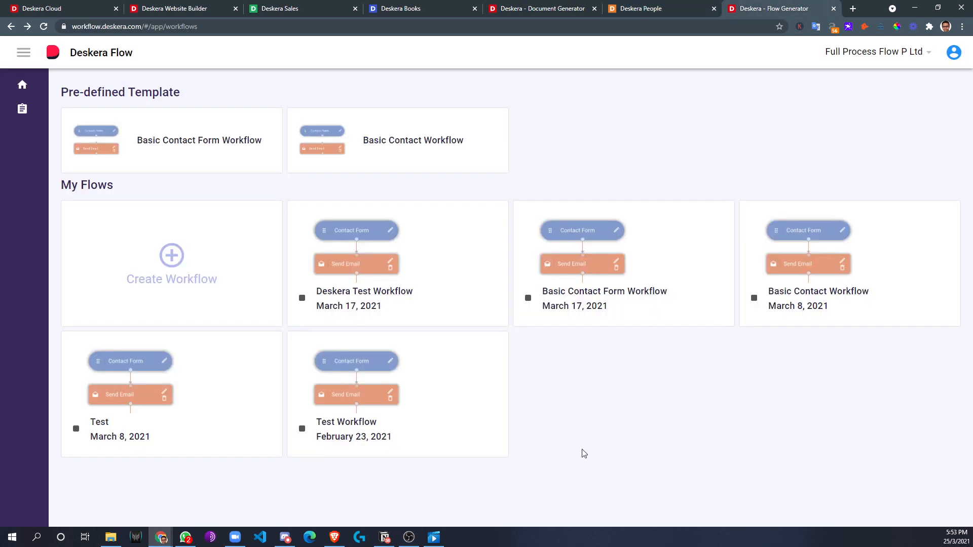
{"action": "mouse_move", "coordinate": [227, 281]}
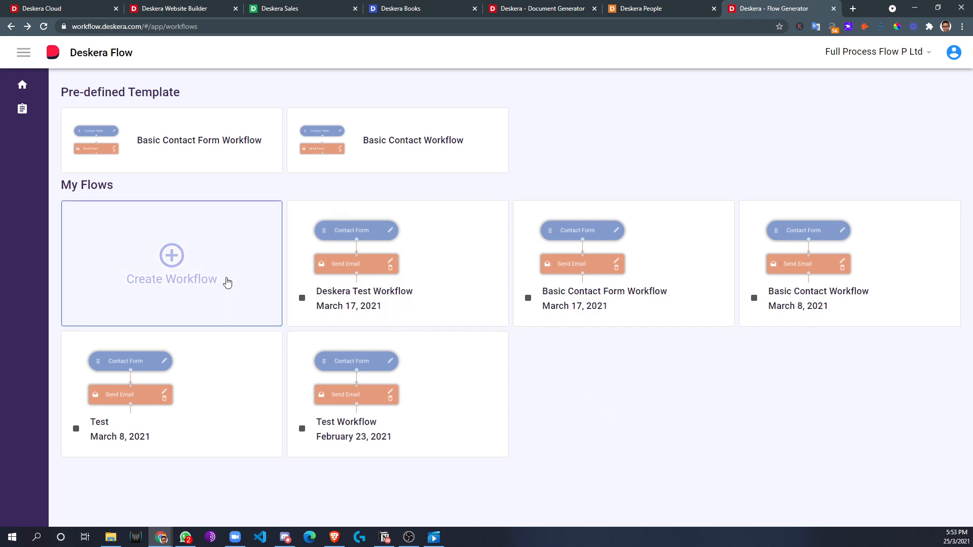
{"action": "mouse_move", "coordinate": [213, 277]}
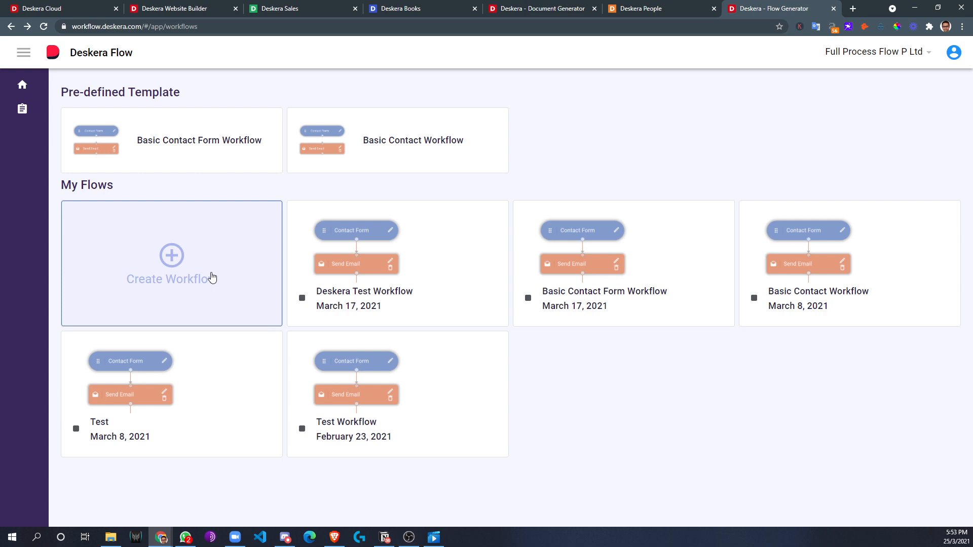
{"action": "mouse_move", "coordinate": [275, 313]}
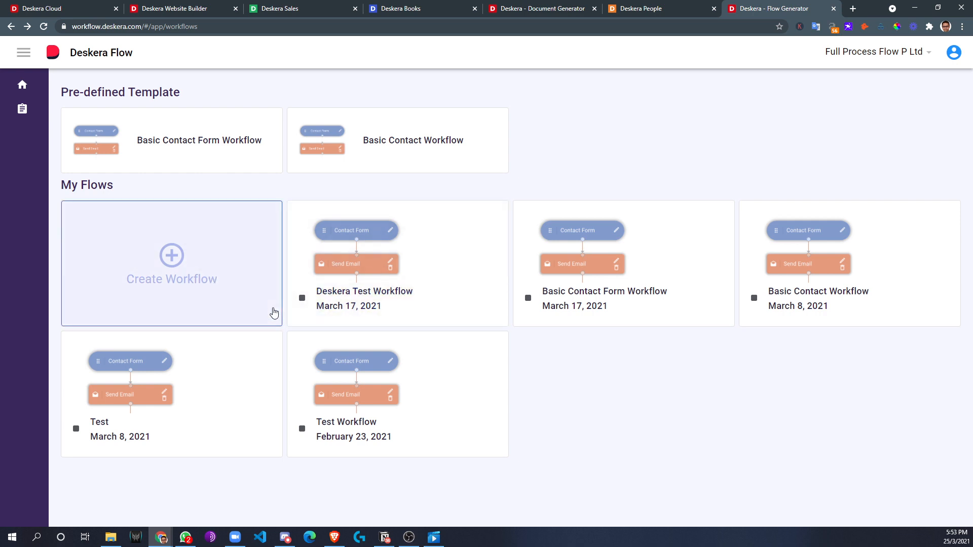